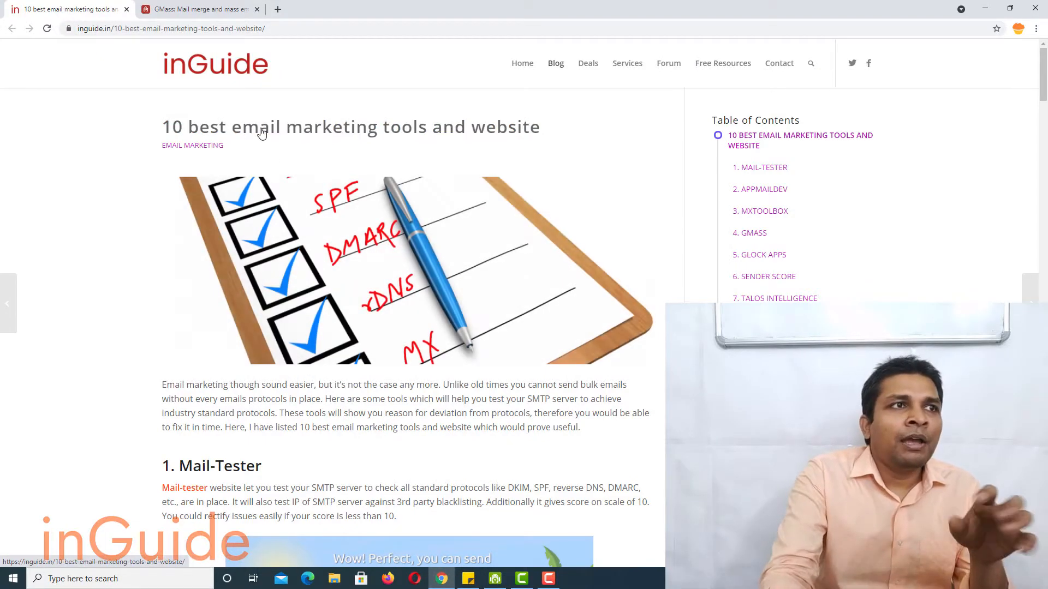
pyautogui.moveTo(146, 324)
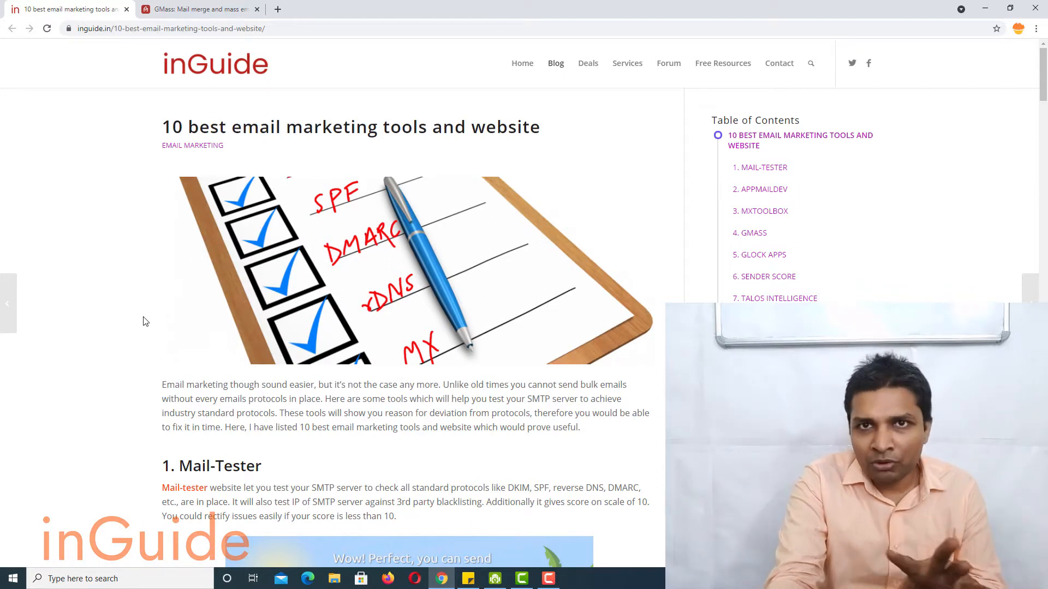
# Step: Scroll the inGuide article to section 4, GMass, and switch to the gmass.co tab
pyautogui.scroll(-3)
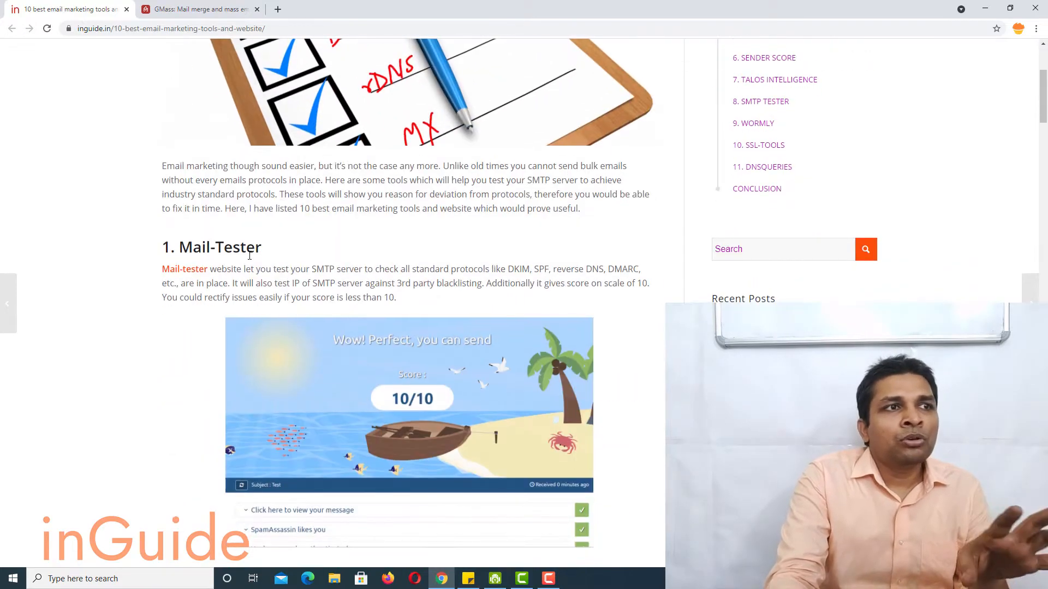
pyautogui.scroll(-3)
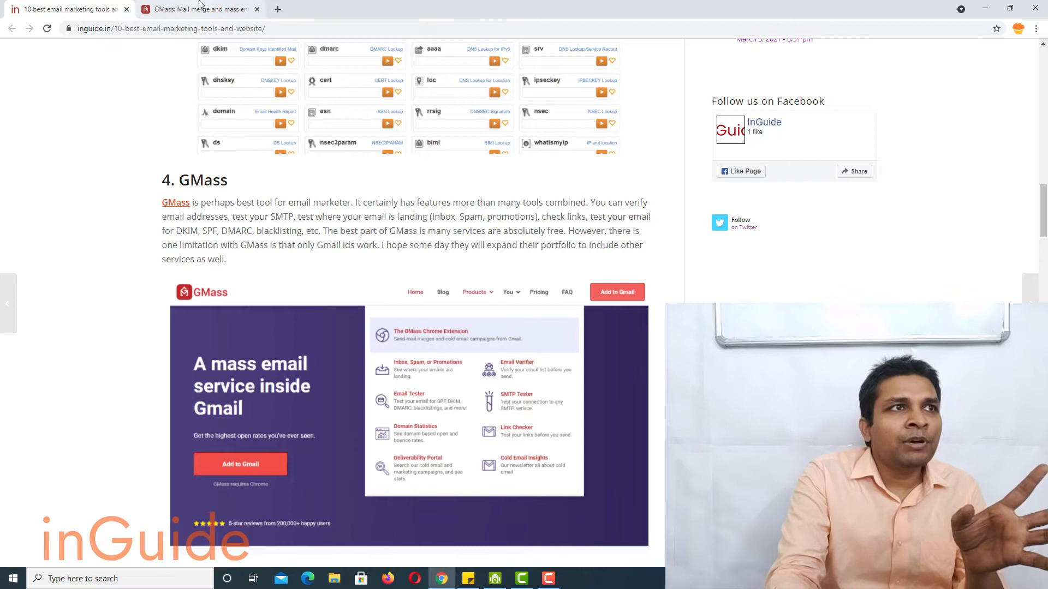
pyautogui.click(175, 203)
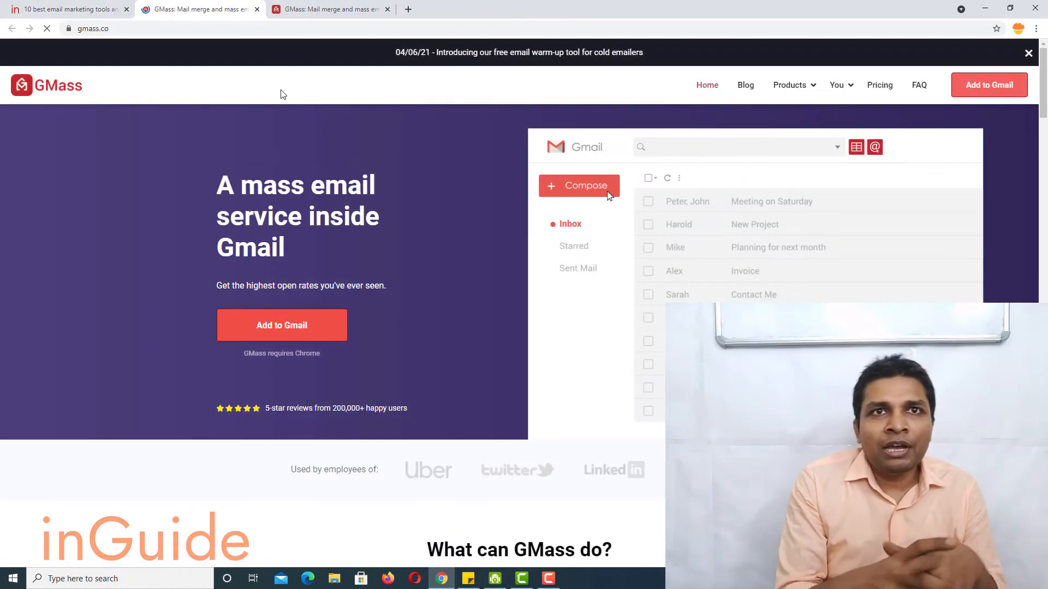
# Step: Choose Email Verifier from the Products menu on gmass.co
pyautogui.click(579, 185)
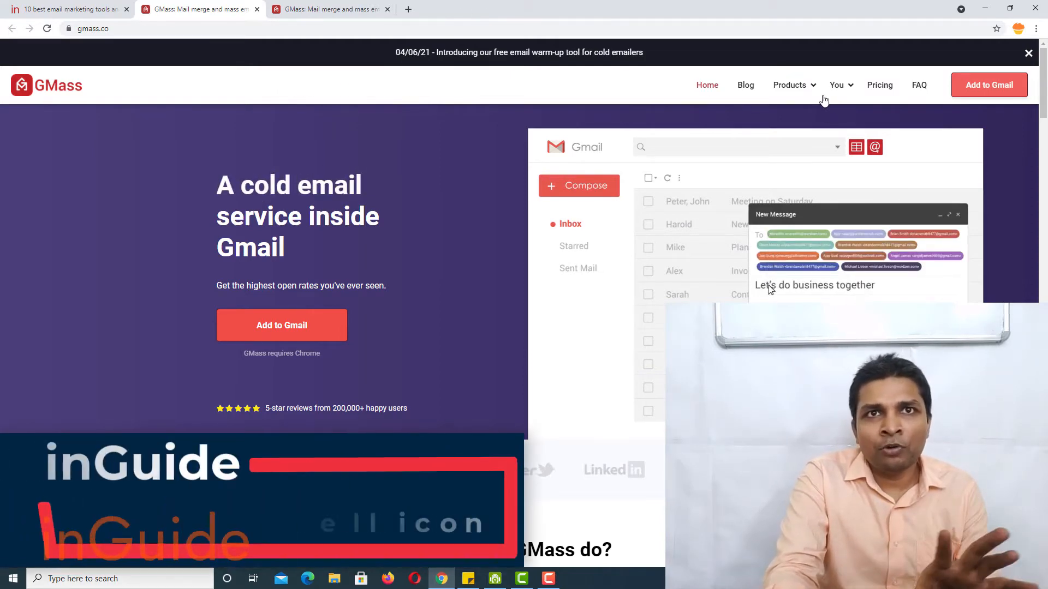
pyautogui.click(789, 85)
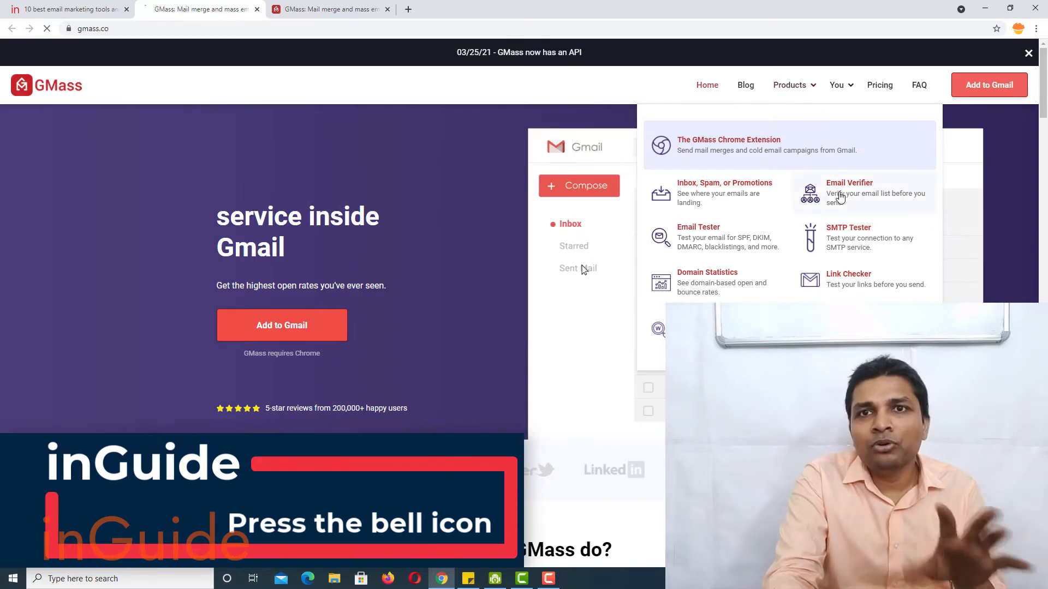
pyautogui.click(849, 193)
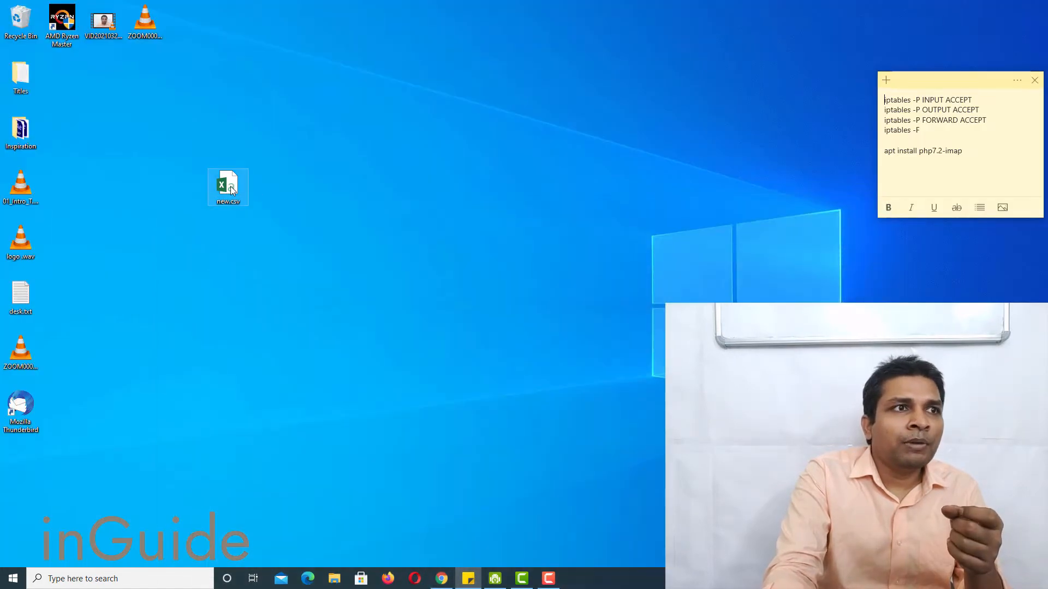
# Step: Double-click new.csv on the desktop to open the subscriber list in Excel
pyautogui.doubleClick(227, 184)
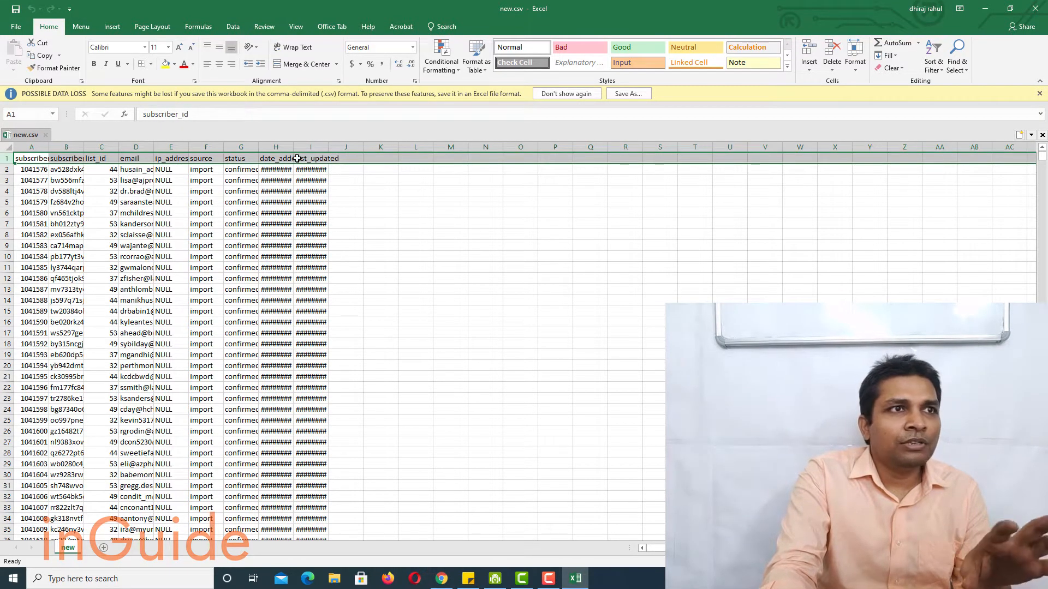
pyautogui.moveTo(934, 56)
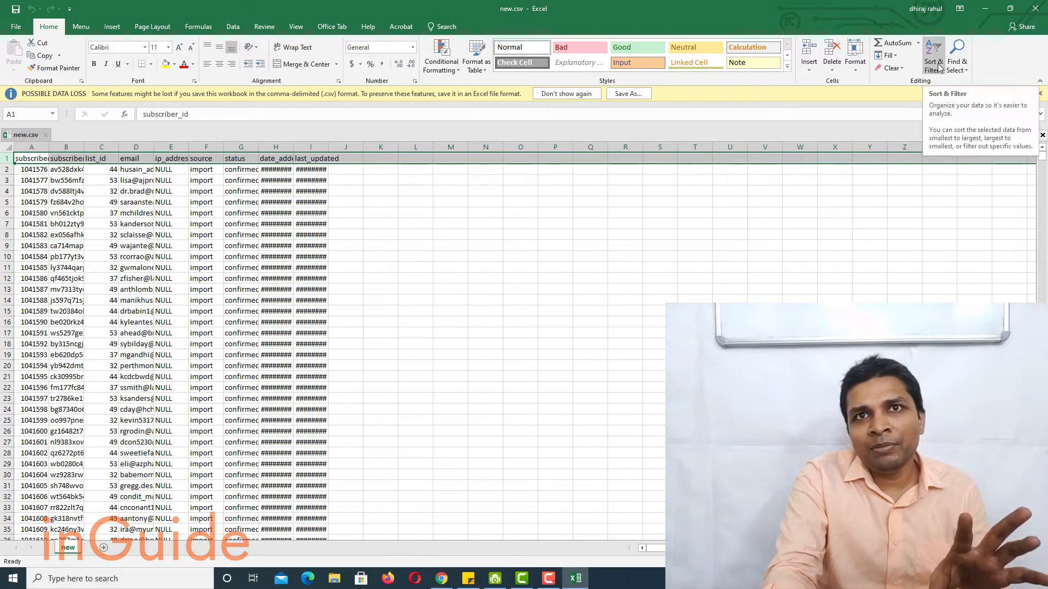
# Step: Turn on column filters and filter the email column to gmail.com, leaving 2,650 records
pyautogui.click(932, 55)
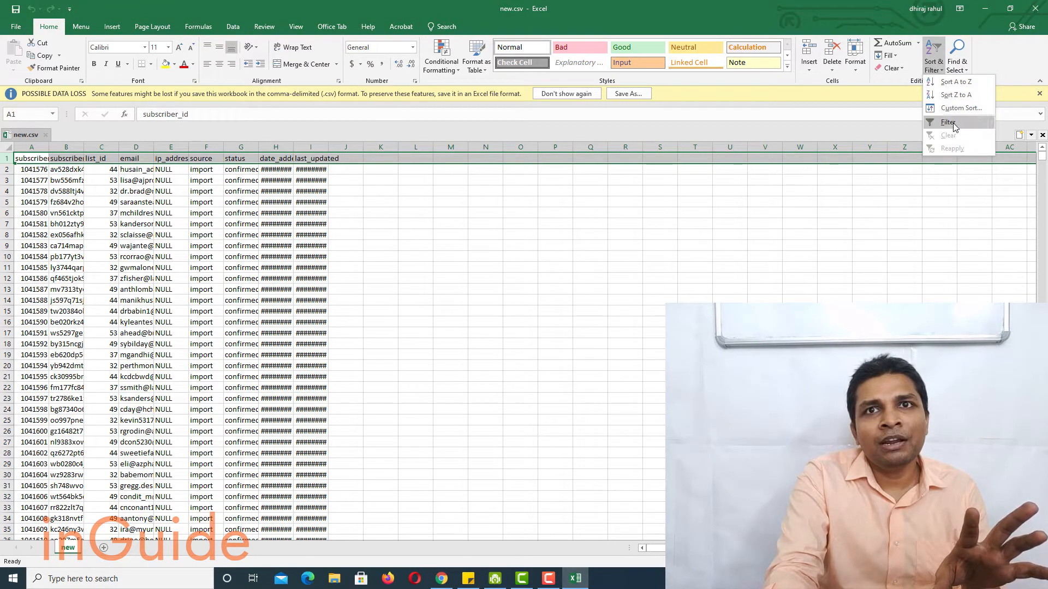
pyautogui.click(949, 123)
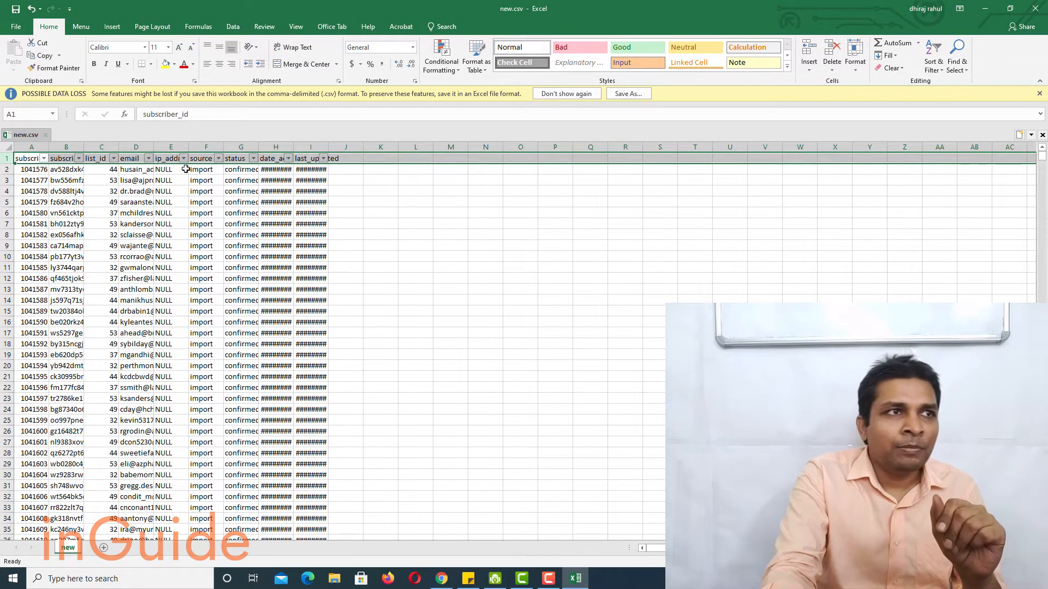
pyautogui.click(146, 158)
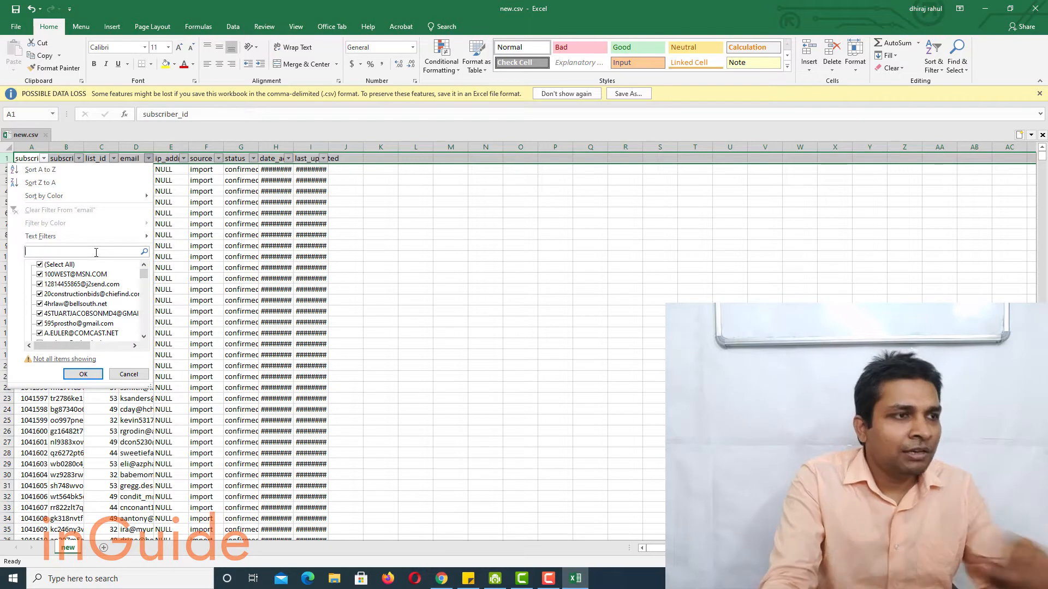
pyautogui.write('gmail')
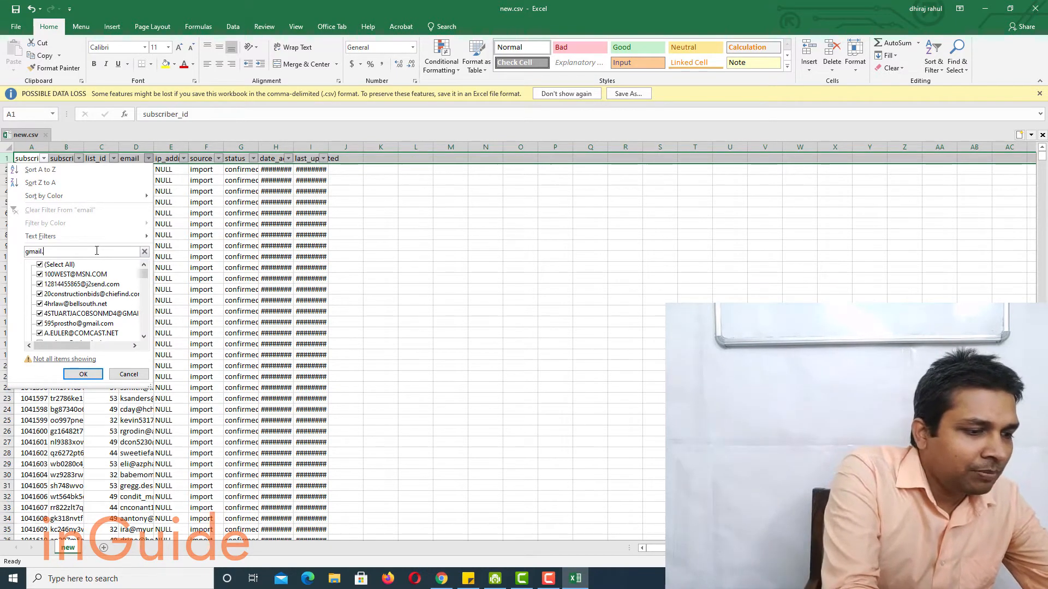
pyautogui.write('.com')
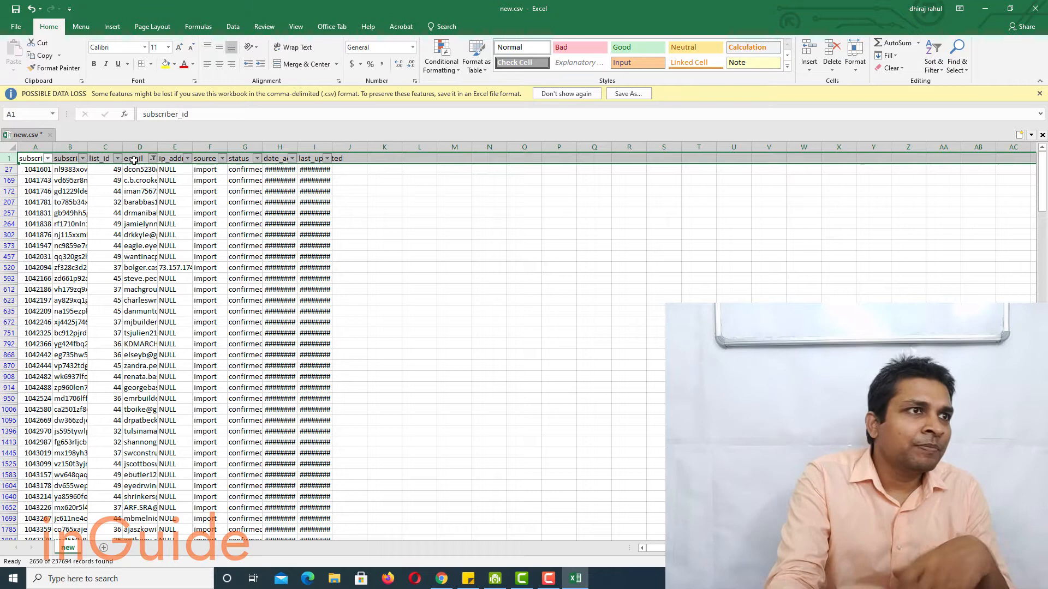
pyautogui.click(136, 158)
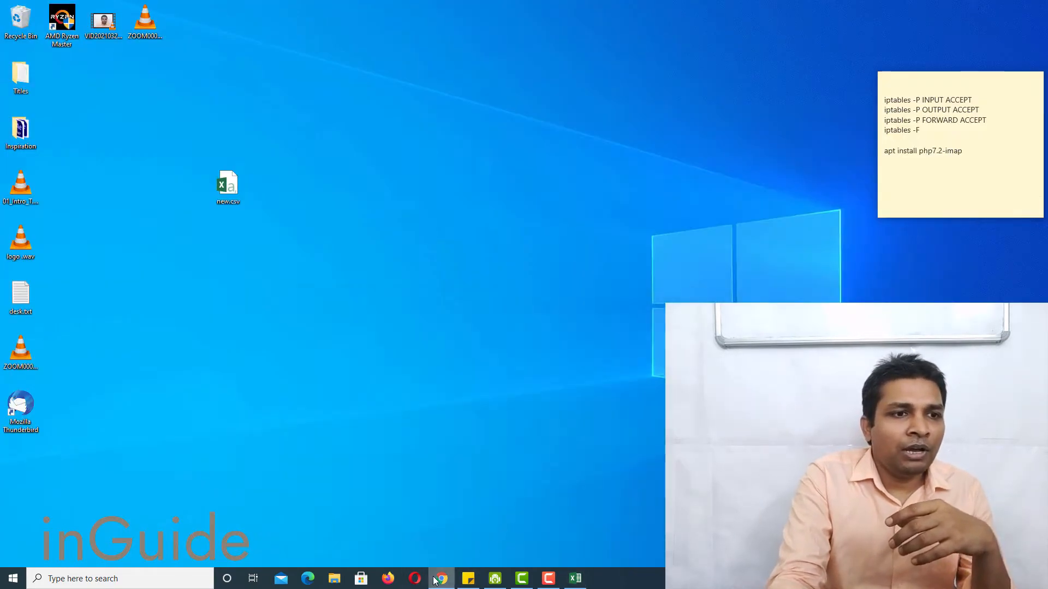
# Step: Back in Chrome, extract the pasted Gmail addresses into a list with first names
pyautogui.click(438, 579)
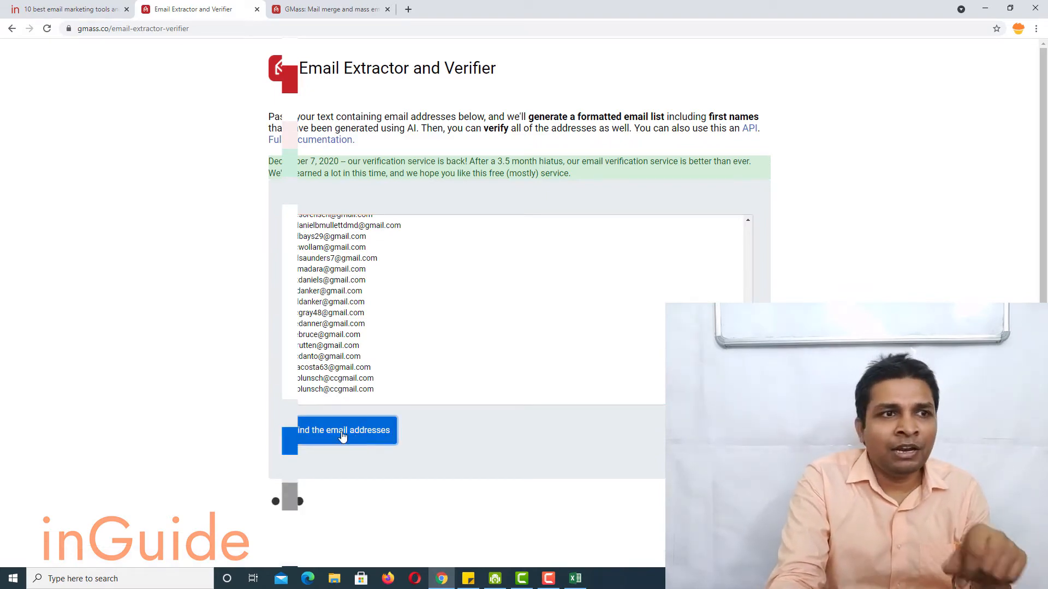
pyautogui.click(342, 429)
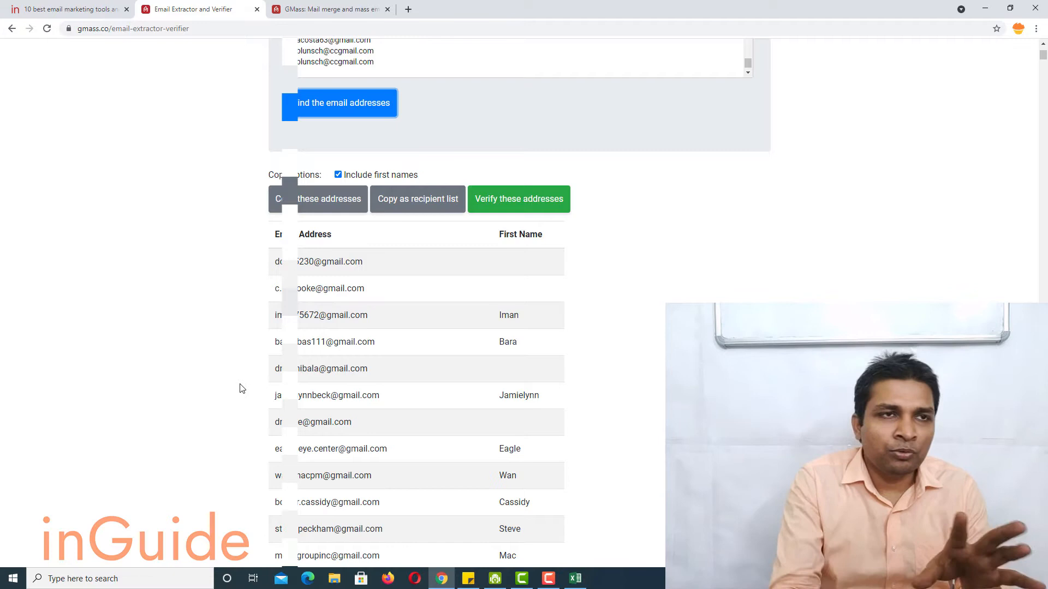
pyautogui.moveTo(533, 210)
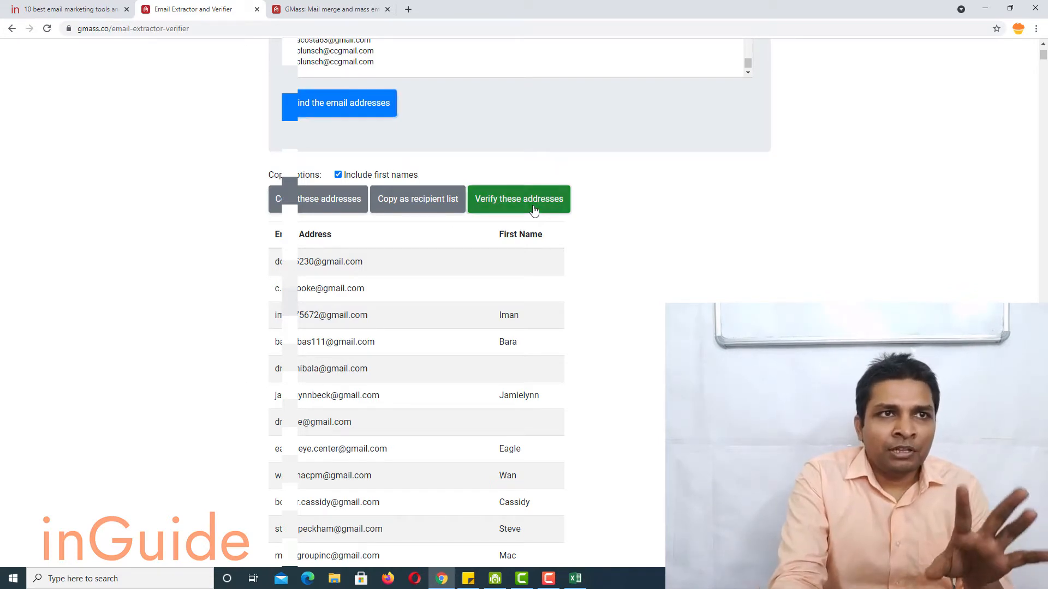
# Step: Run Verify these addresses and scroll through the Valid, Error! and Mailbox Full results
pyautogui.click(518, 199)
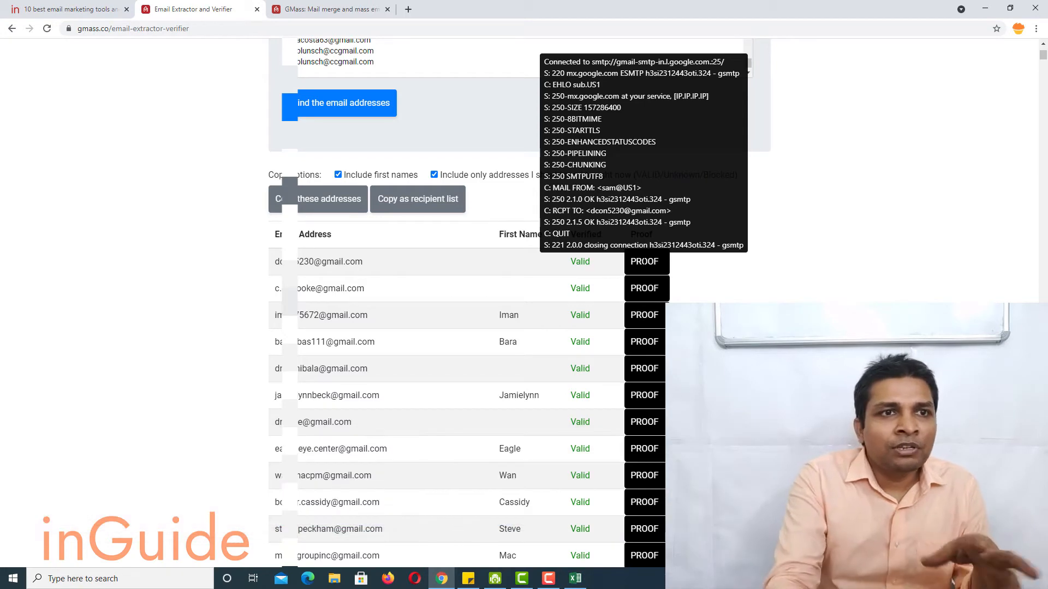
pyautogui.scroll(-3)
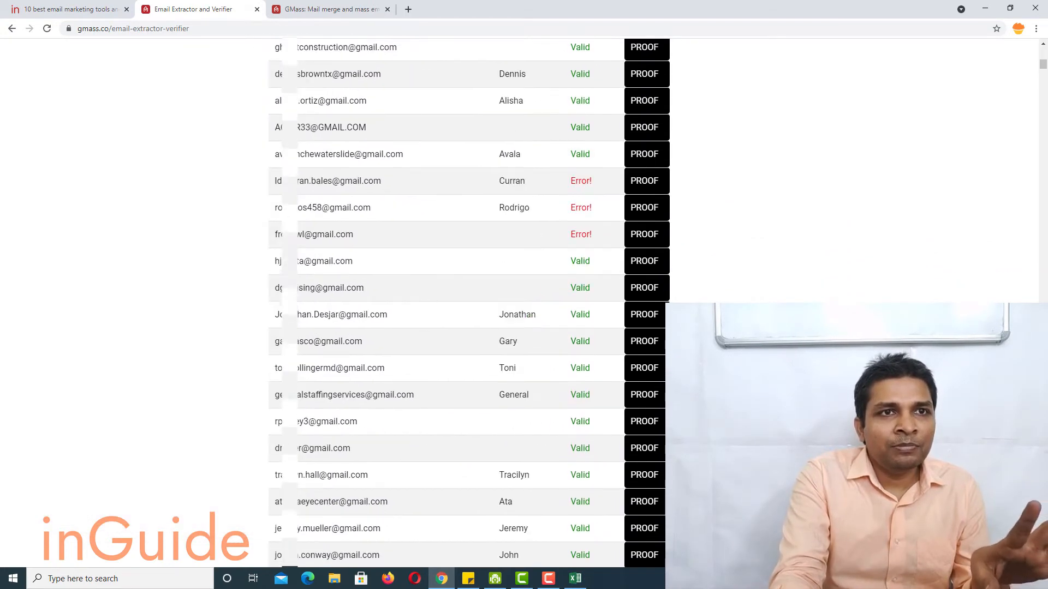
pyautogui.scroll(3)
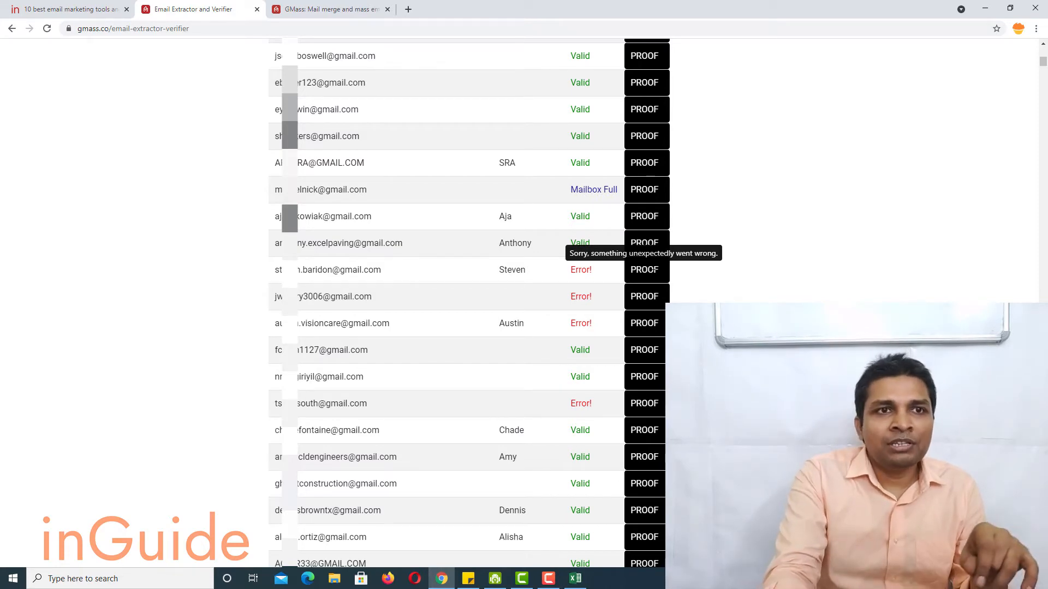
pyautogui.scroll(-3)
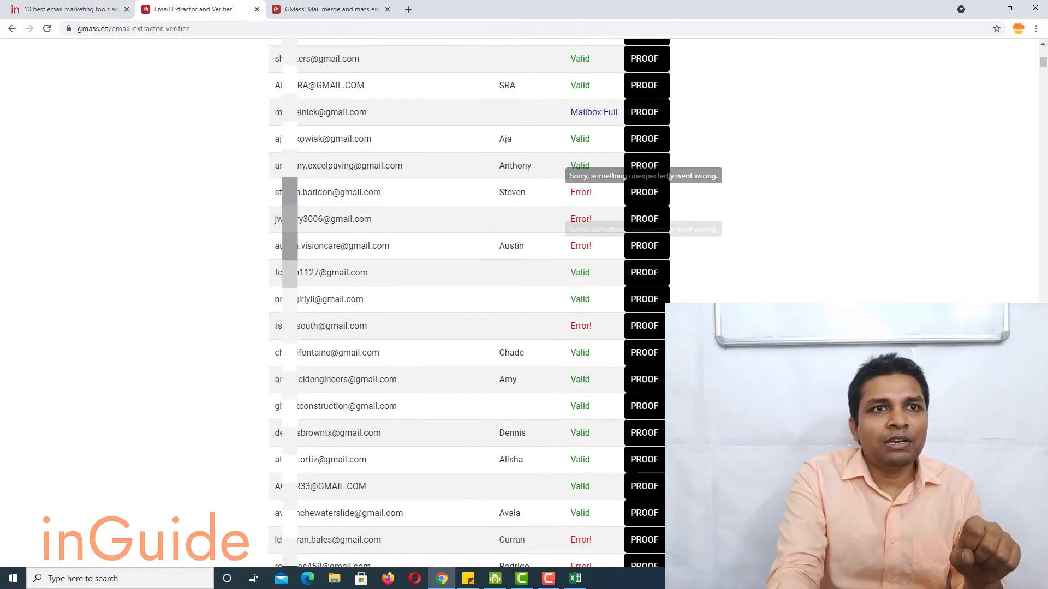
pyautogui.scroll(-3)
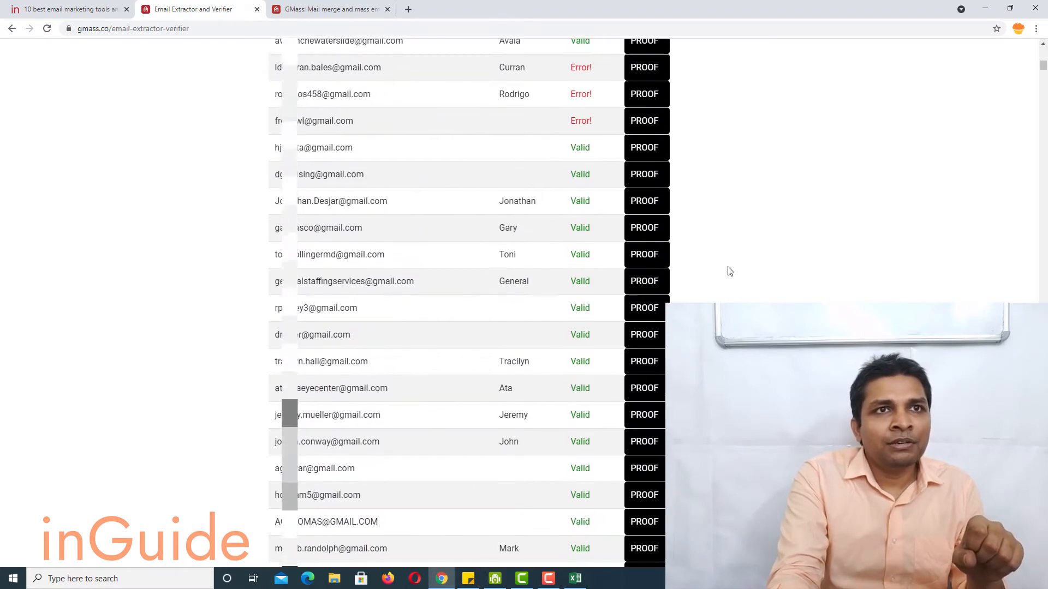
pyautogui.scroll(-3)
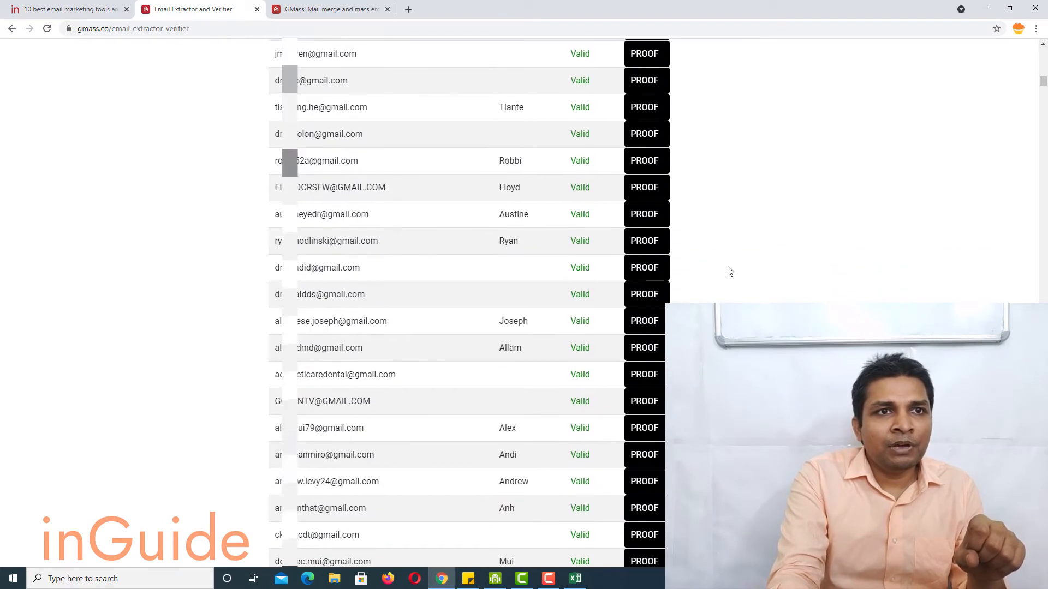
pyautogui.scroll(-3)
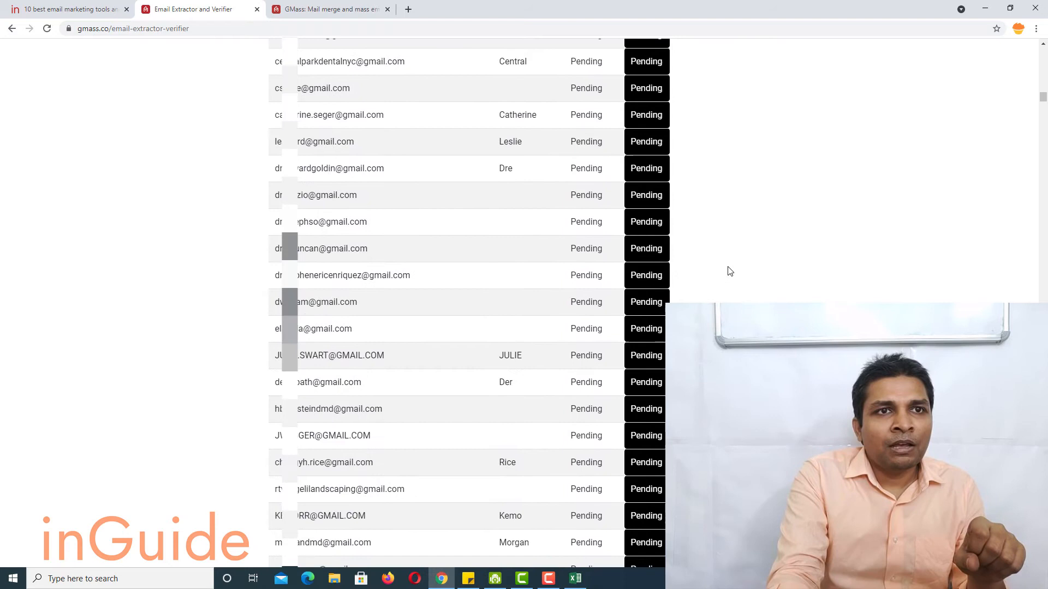
pyautogui.scroll(3)
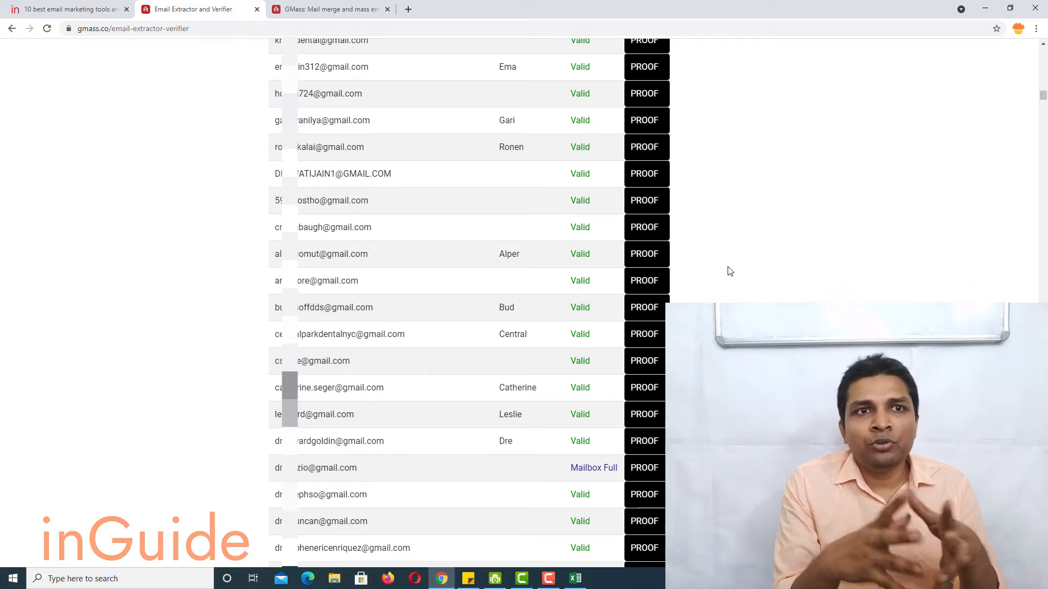
pyautogui.scroll(-3)
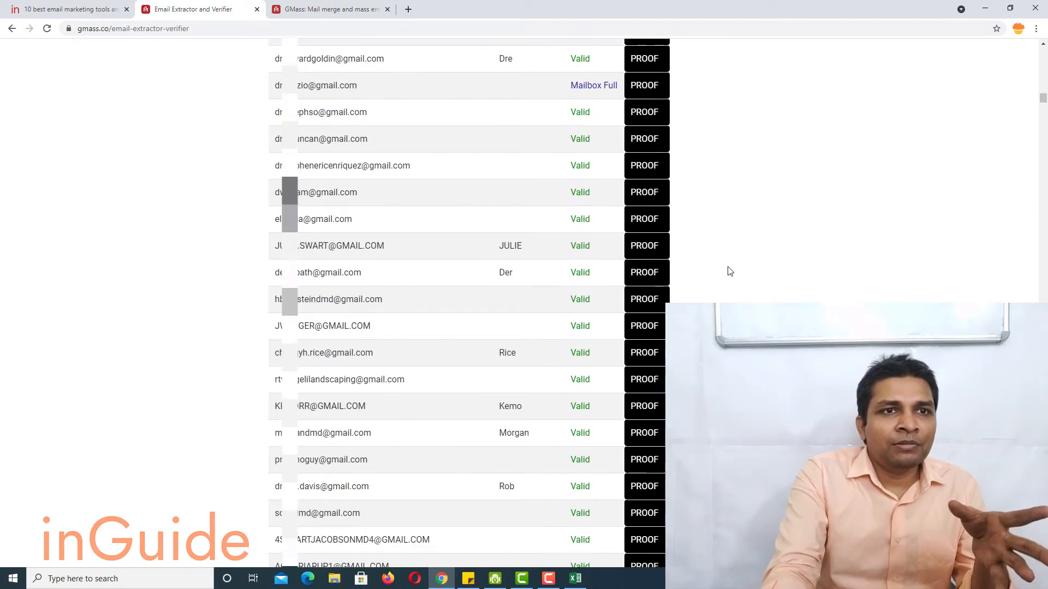
pyautogui.scroll(3)
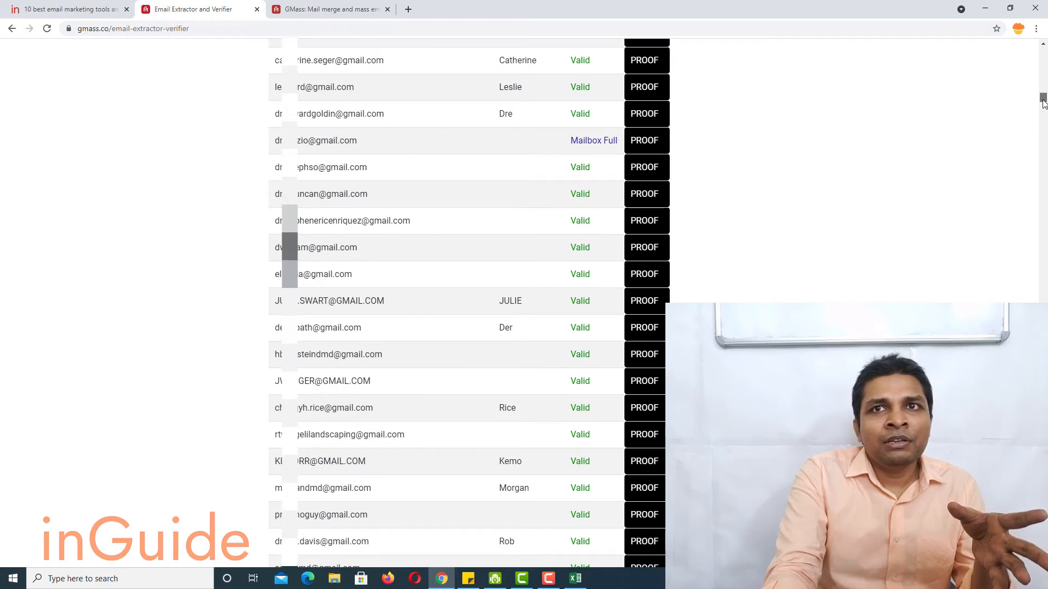
pyautogui.scroll(3)
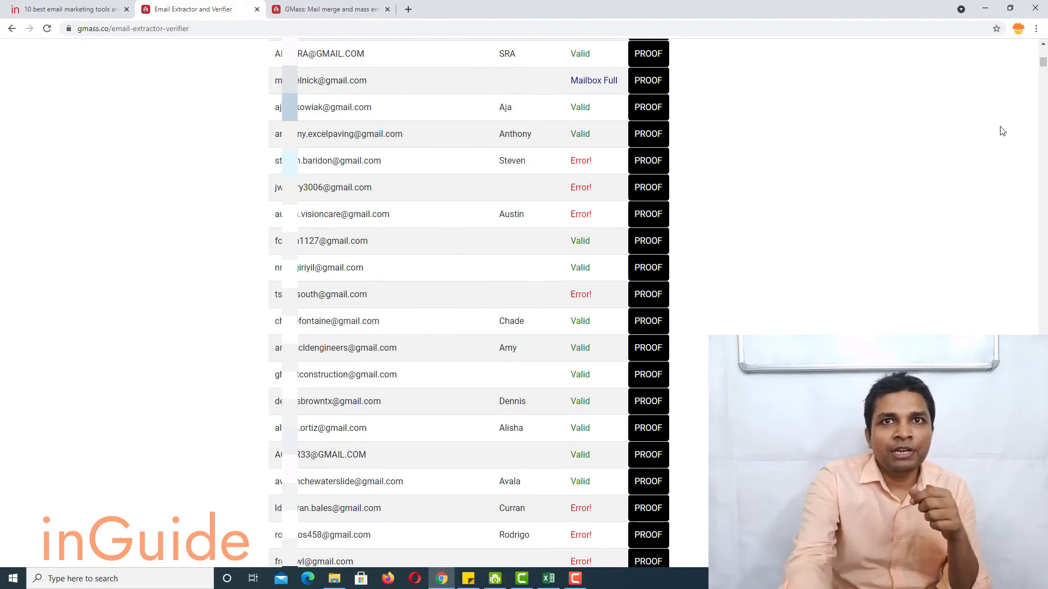
pyautogui.scroll(-3)
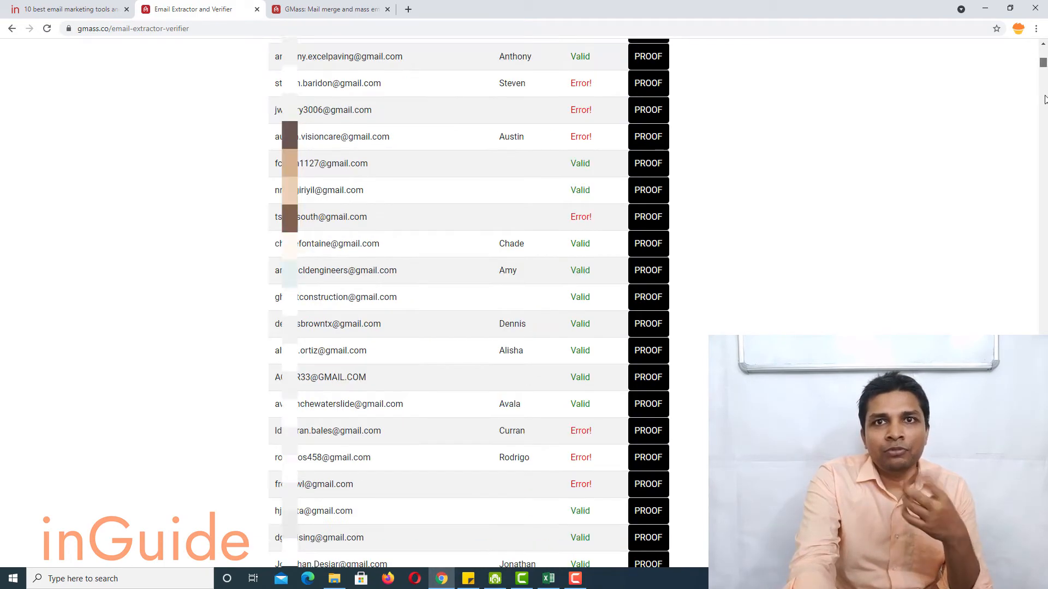
pyautogui.scroll(-3)
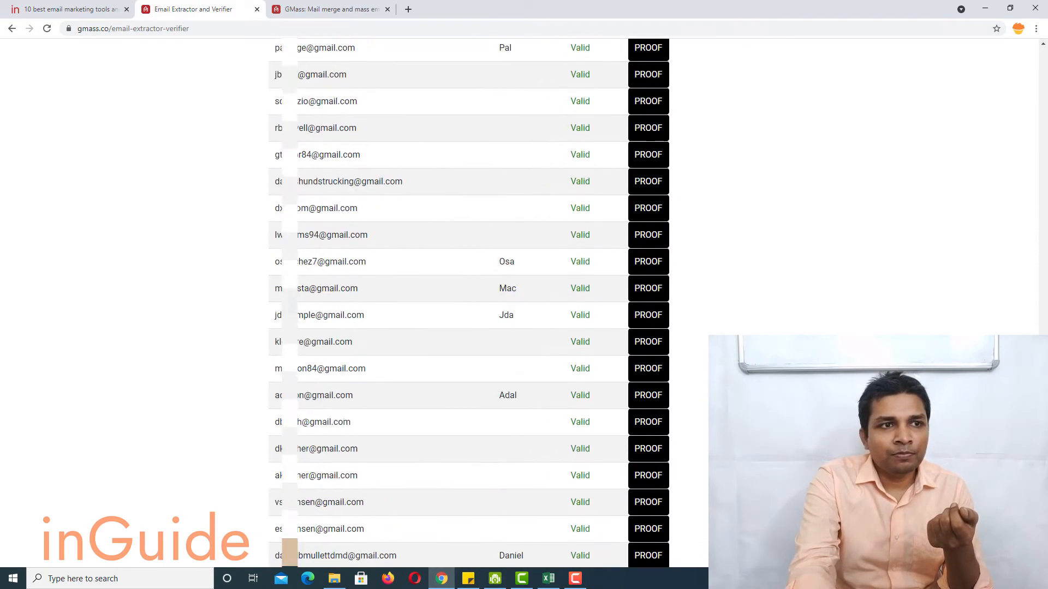
pyautogui.scroll(-3)
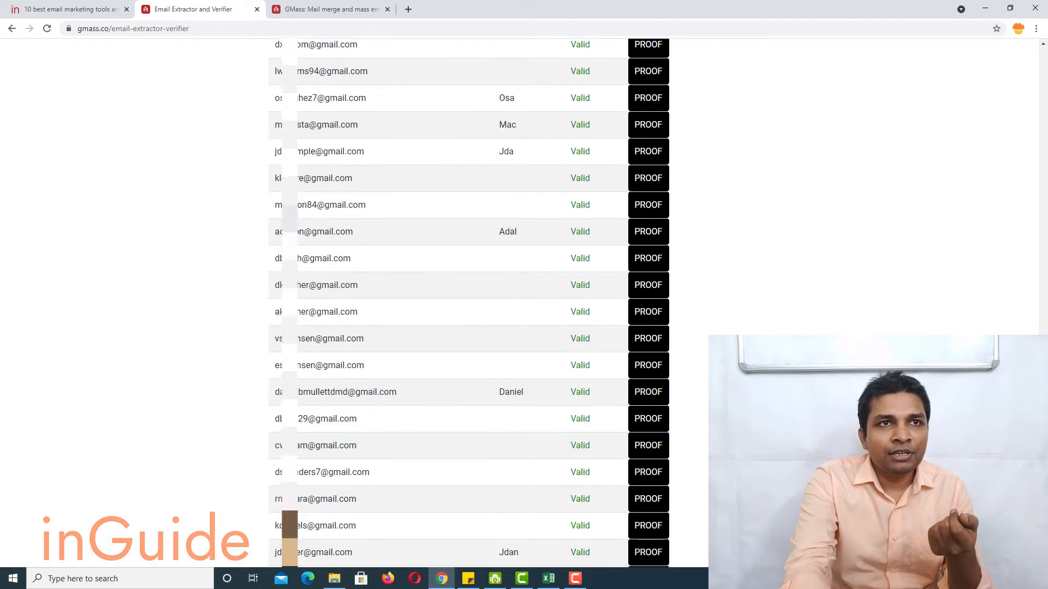
pyautogui.scroll(-3)
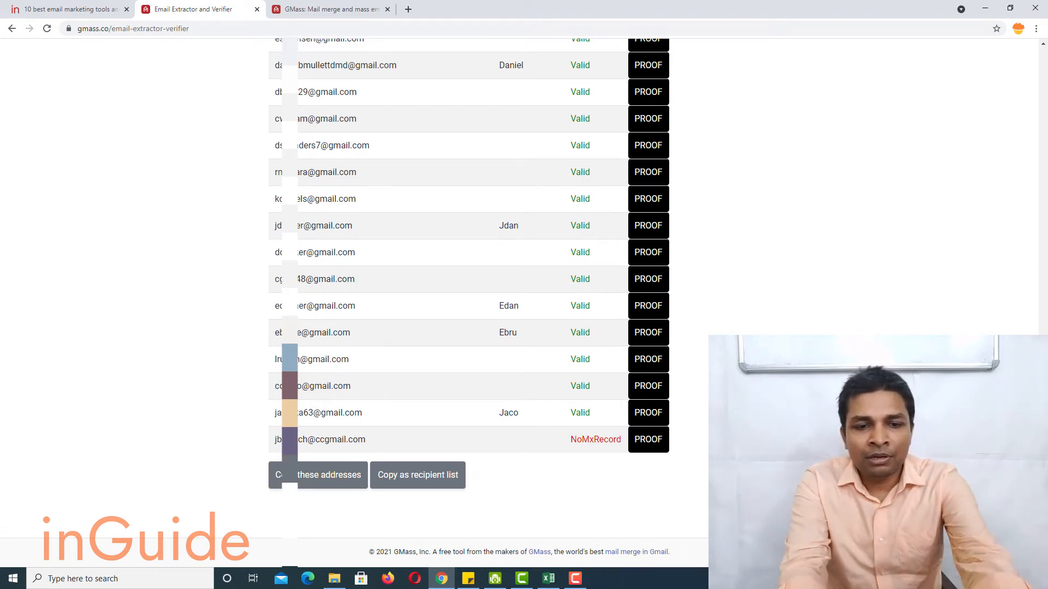
pyautogui.scroll(3)
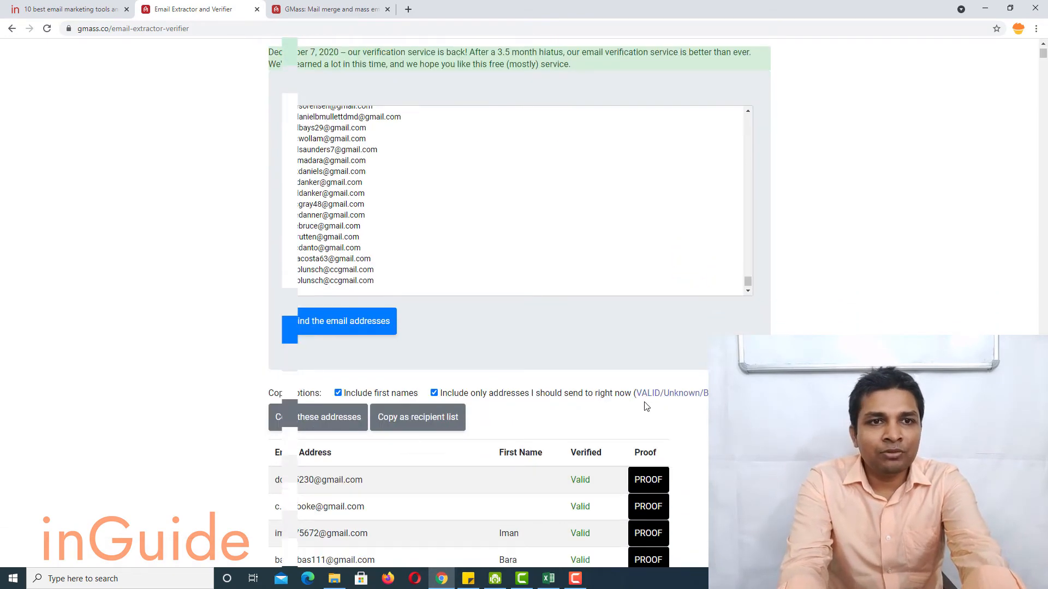
pyautogui.moveTo(671, 393)
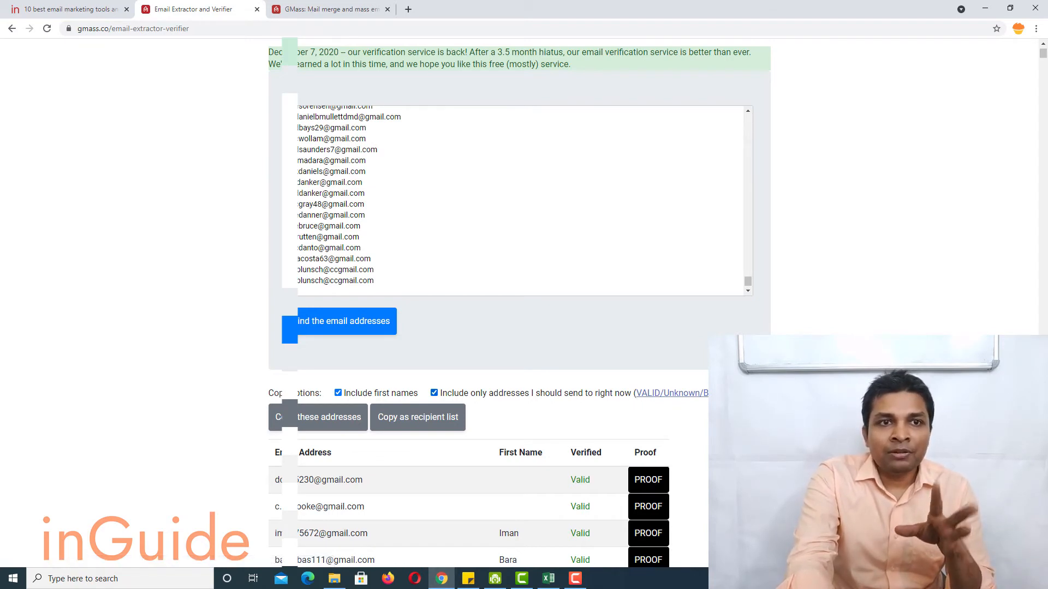
pyautogui.scroll(-3)
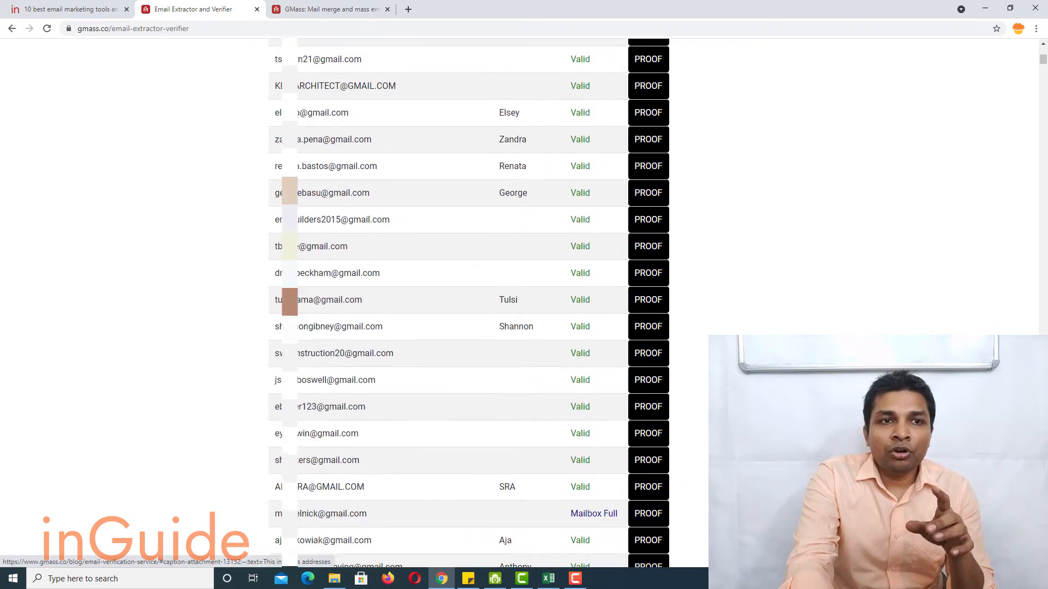
pyautogui.scroll(-3)
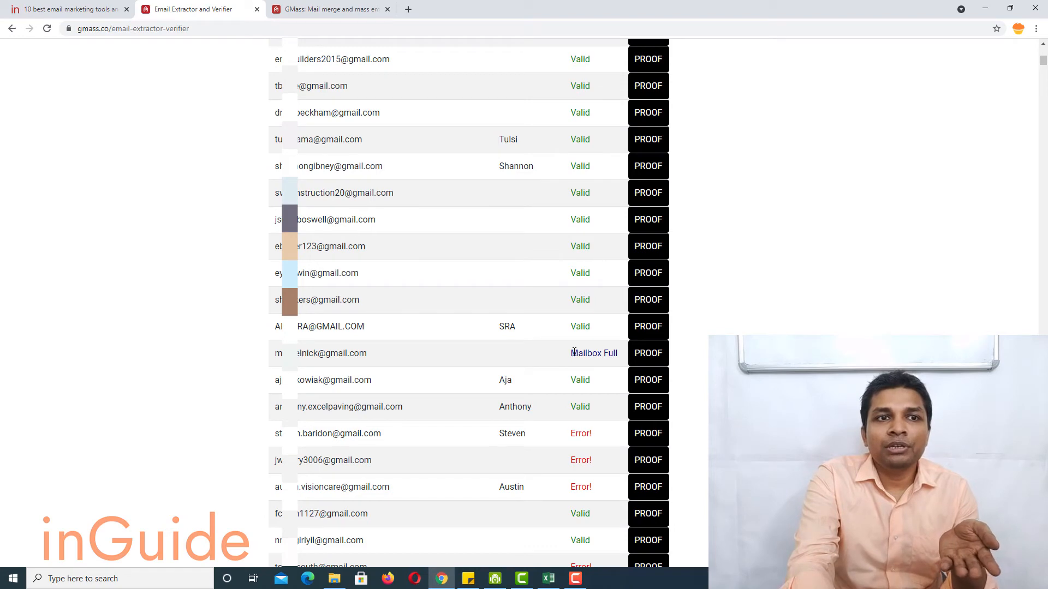
pyautogui.doubleClick(593, 353)
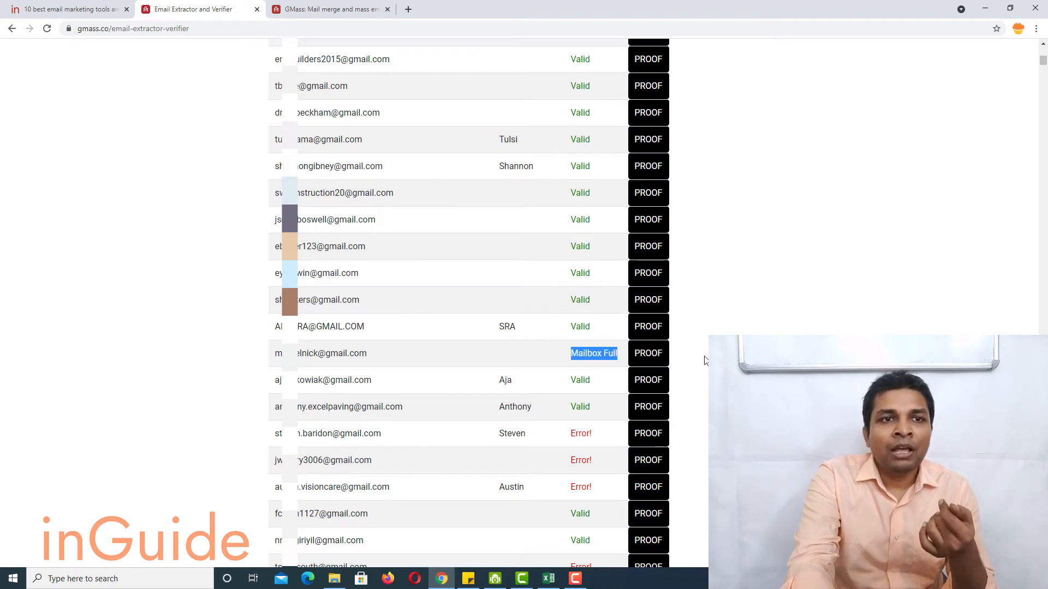
pyautogui.scroll(-3)
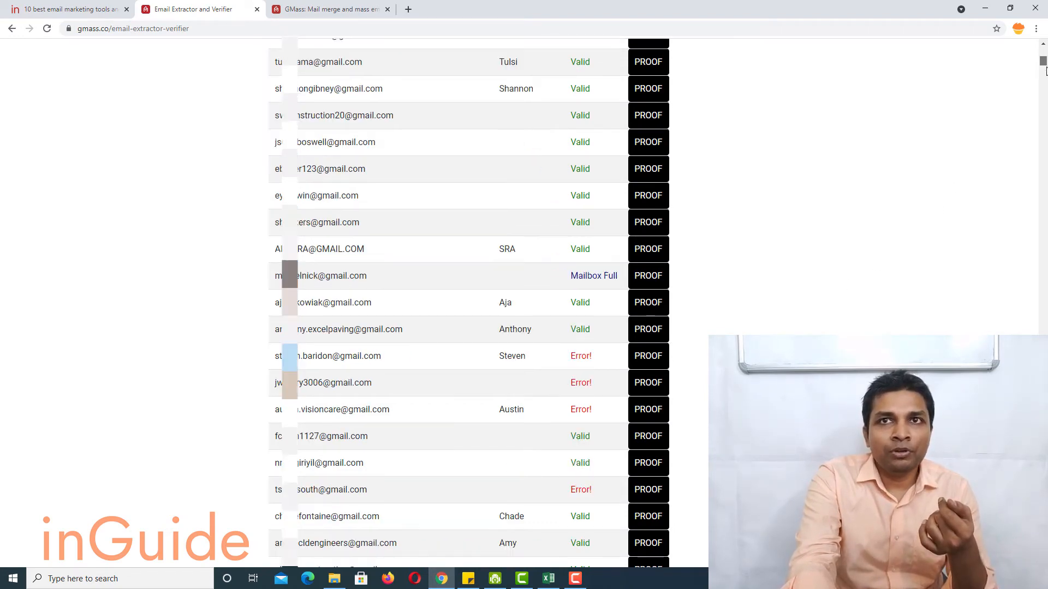
pyautogui.scroll(-3)
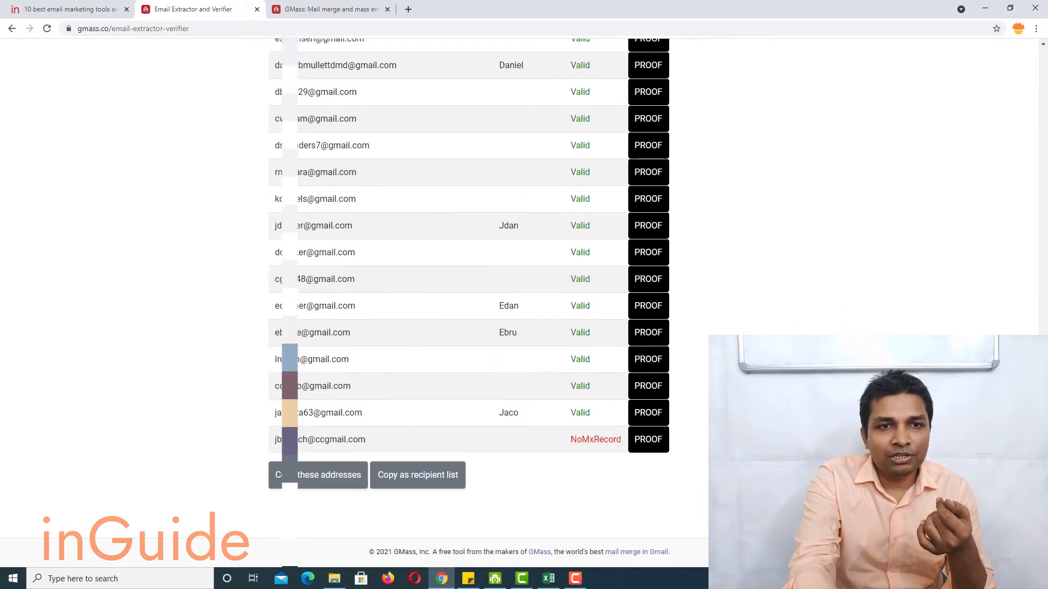
pyautogui.doubleClick(593, 438)
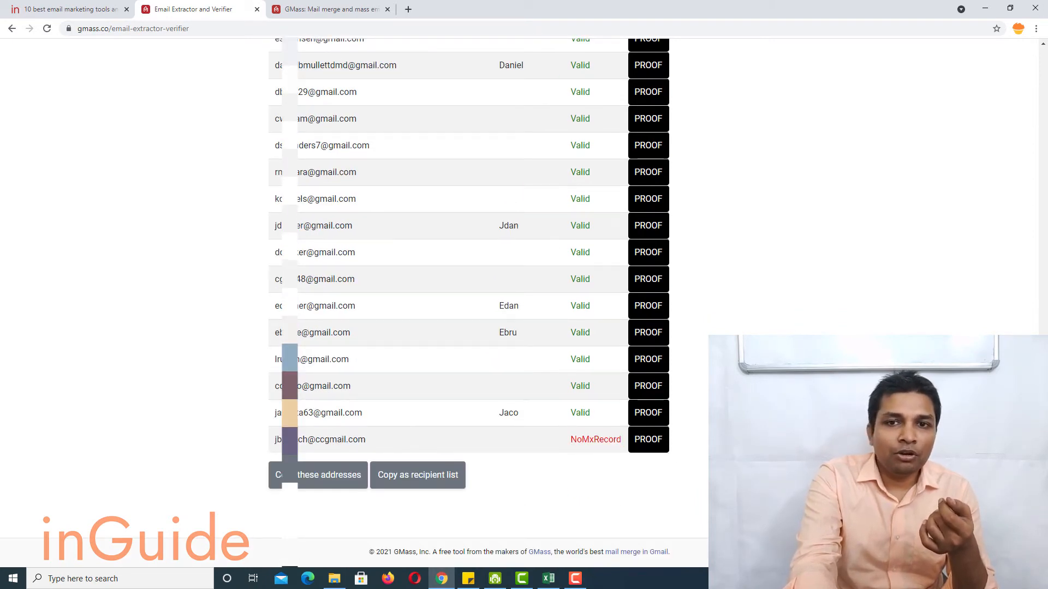
pyautogui.scroll(-3)
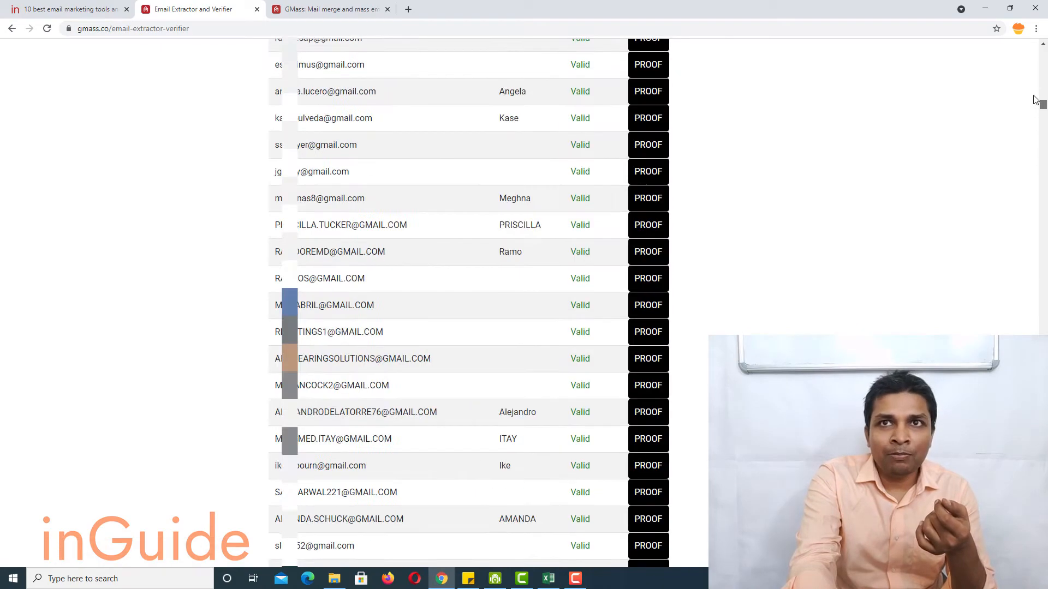
pyautogui.scroll(3)
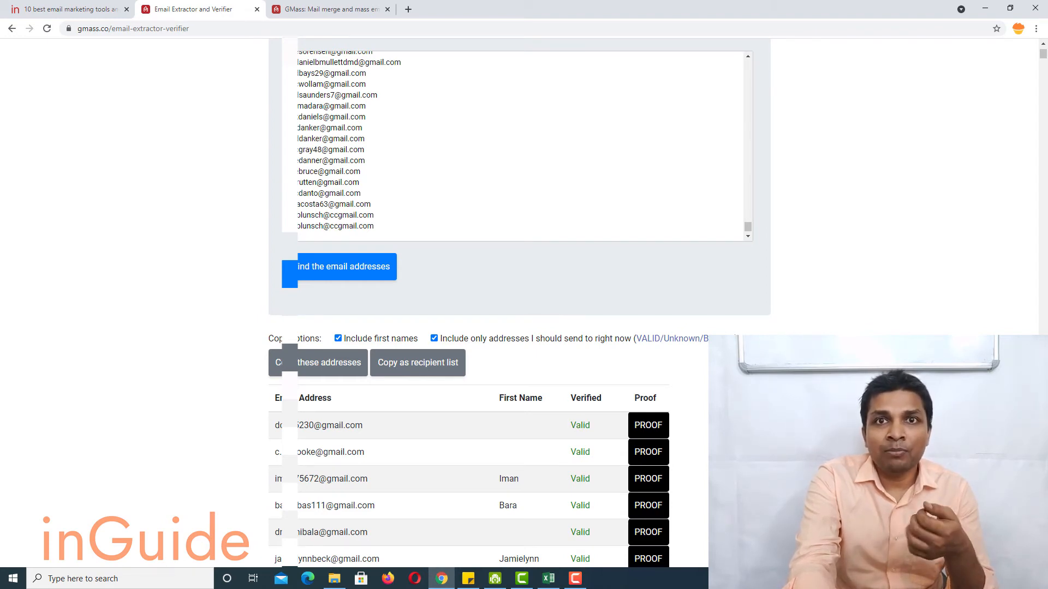
# Step: Search Book3 for the NoMxRecord address and dismiss the not-found message
pyautogui.click(547, 578)
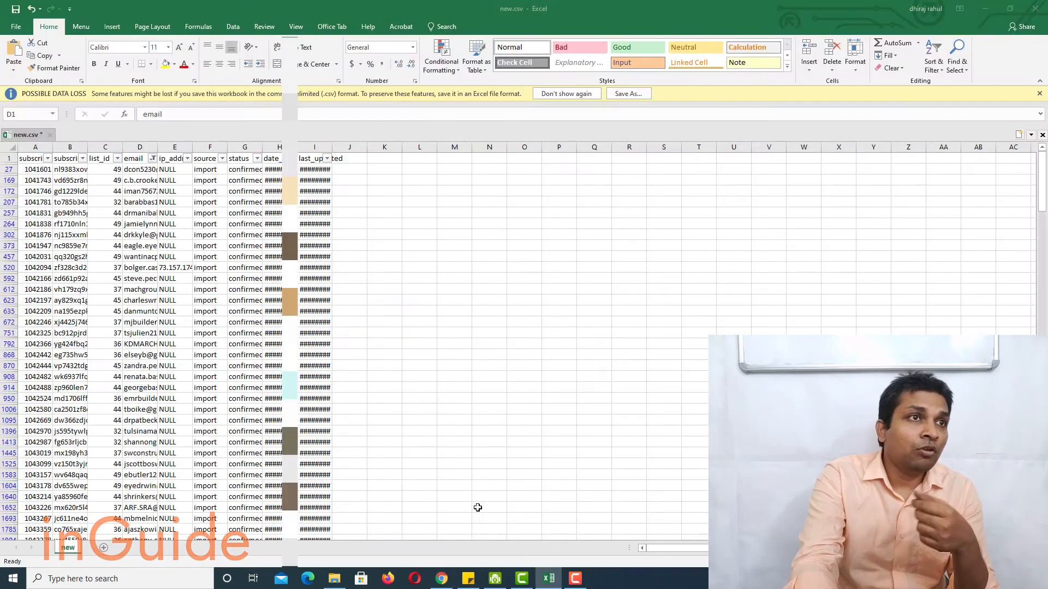
pyautogui.click(79, 119)
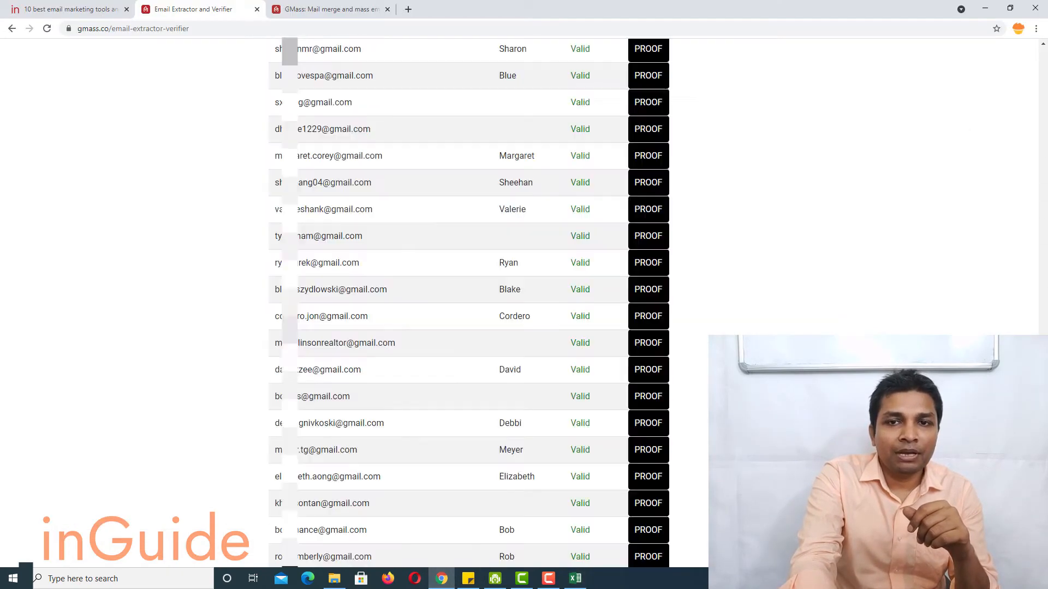
pyautogui.scroll(-3)
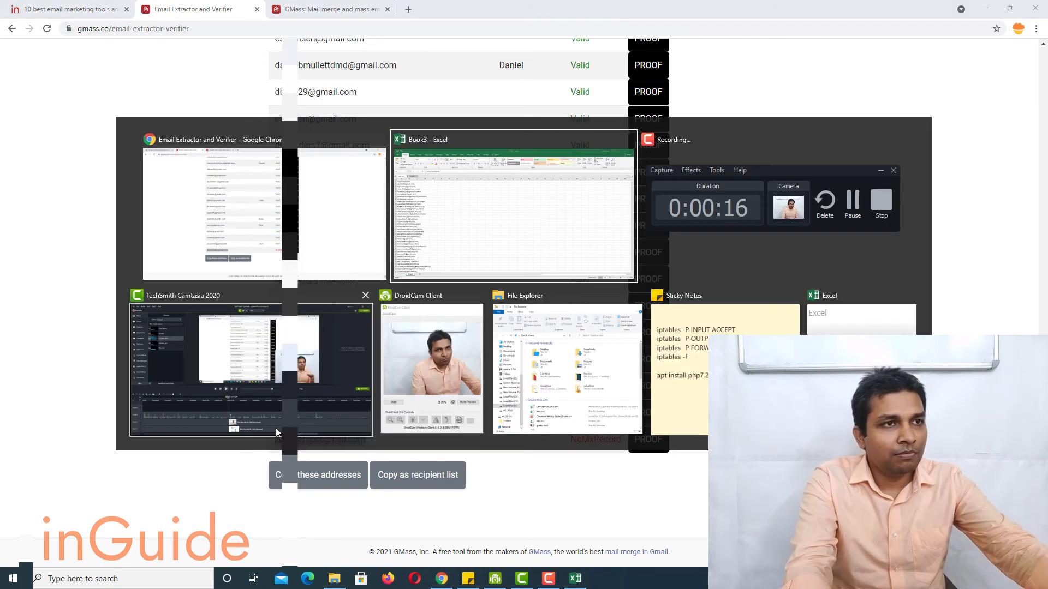
pyautogui.click(512, 207)
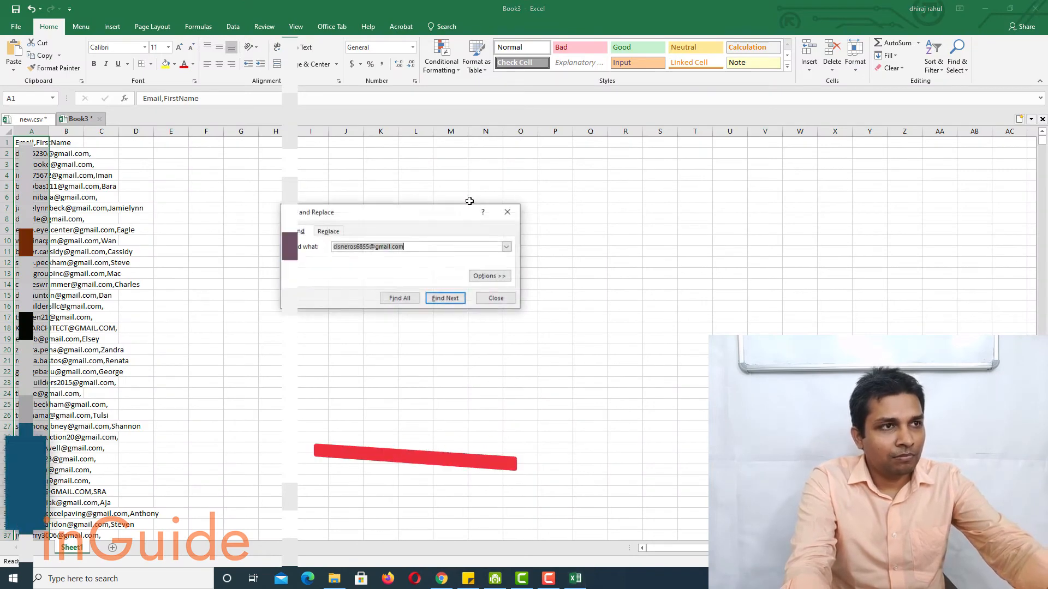
pyautogui.click(444, 298)
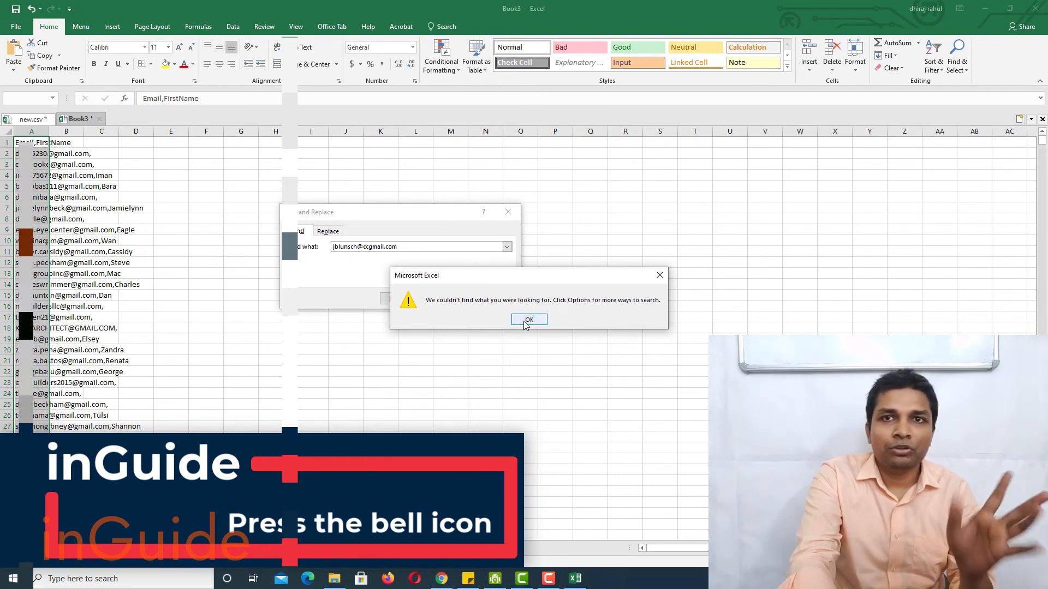
pyautogui.click(529, 319)
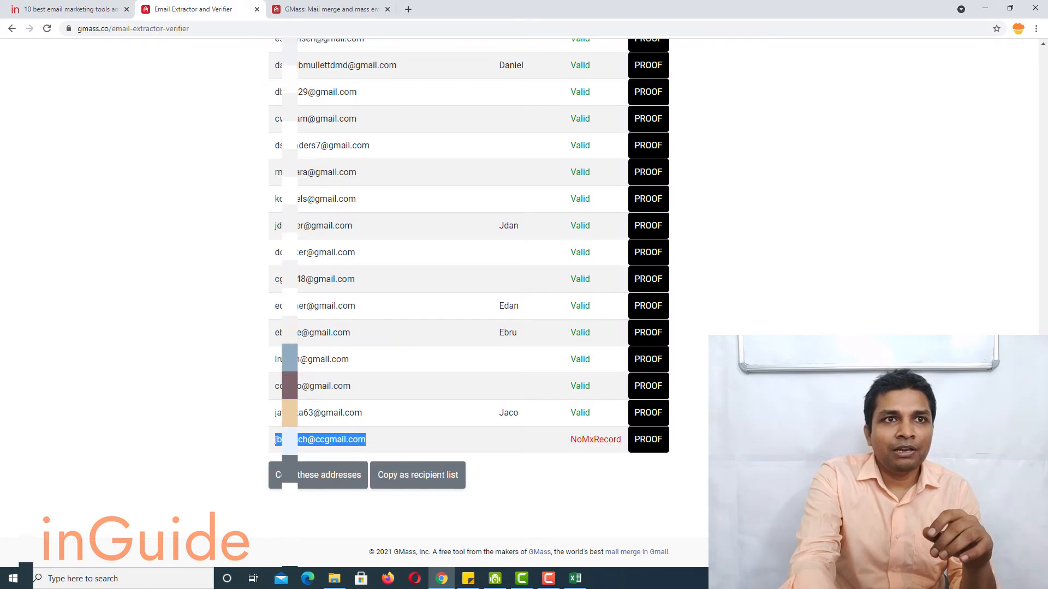
# Step: Select an Error!-flagged address in the GMass results and switch back to Excel
pyautogui.scroll(3)
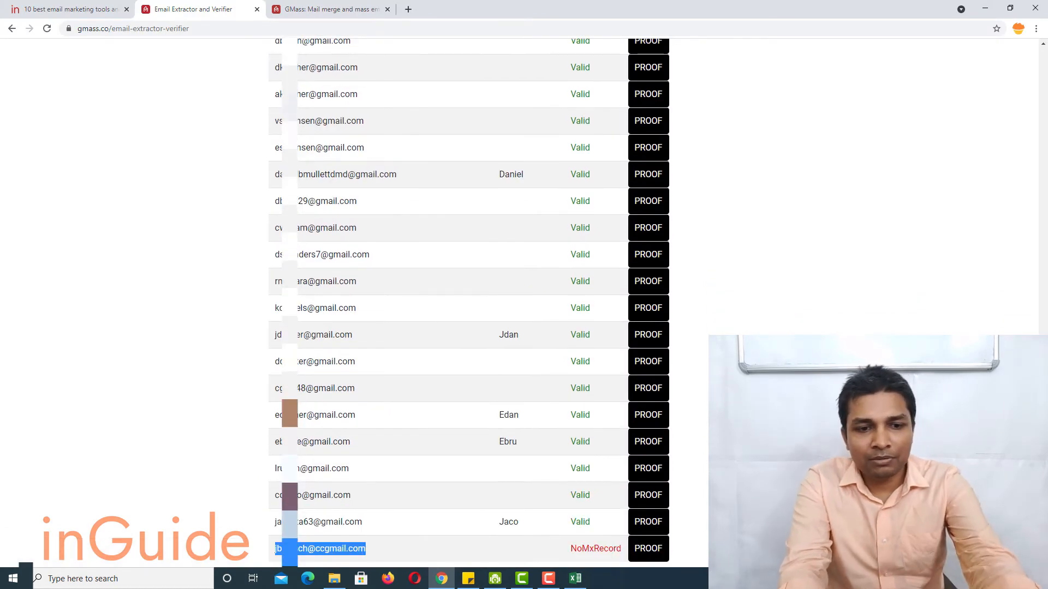
pyautogui.scroll(3)
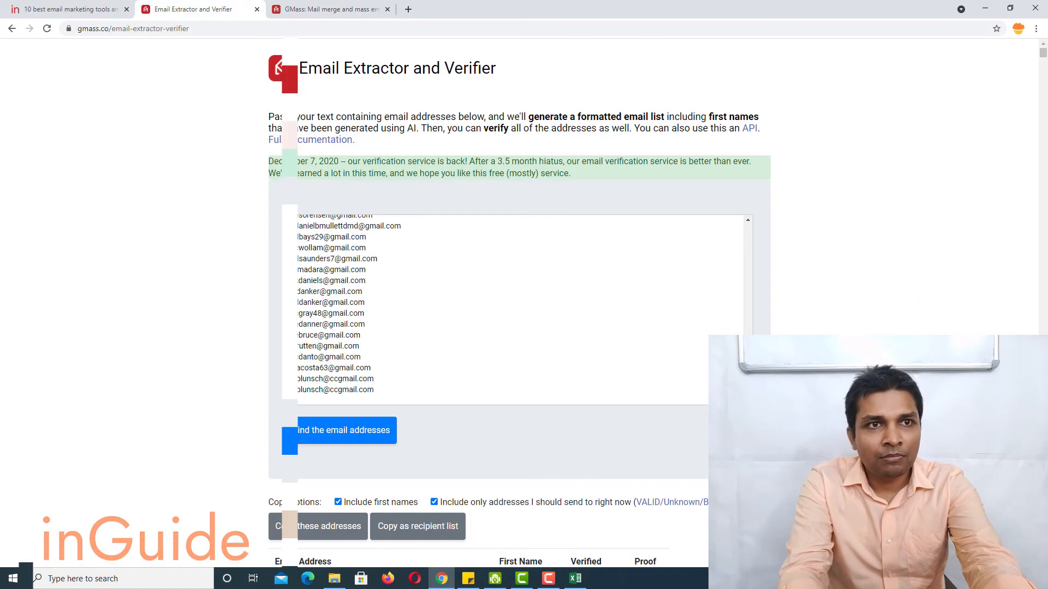
pyautogui.scroll(-3)
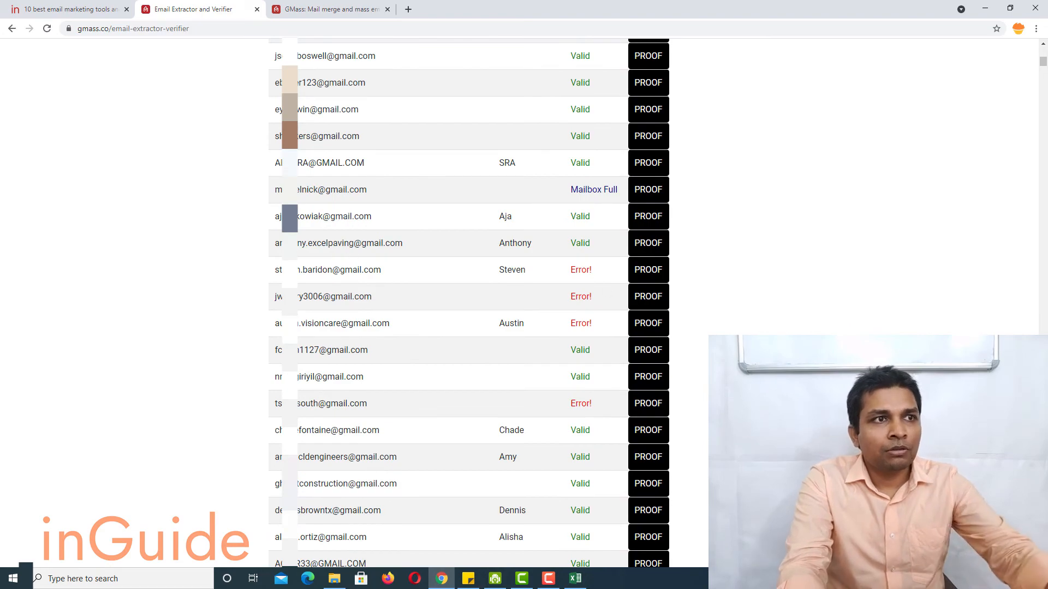
pyautogui.doubleClick(327, 271)
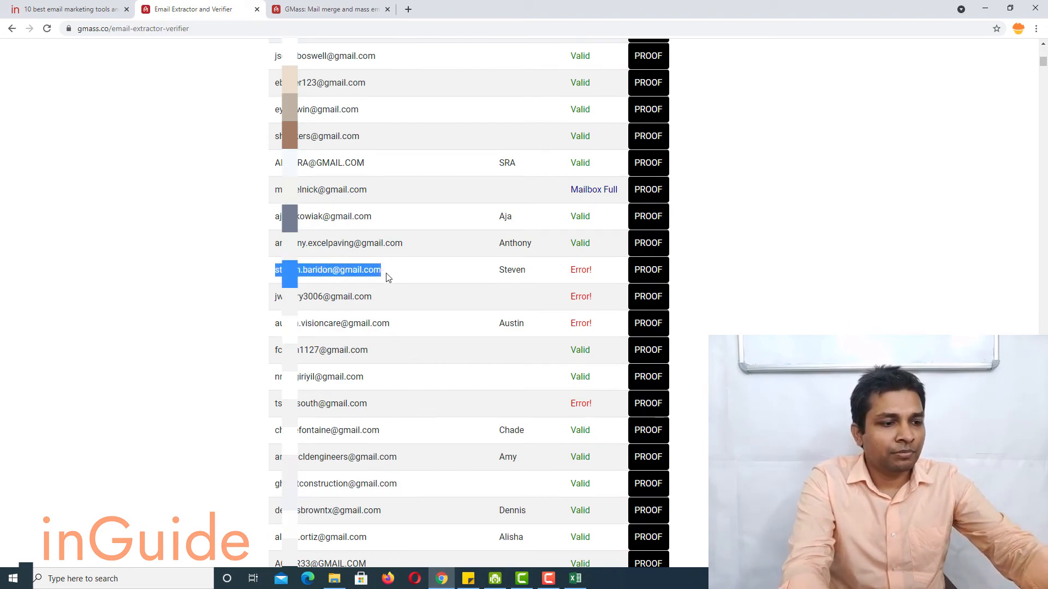
pyautogui.click(574, 578)
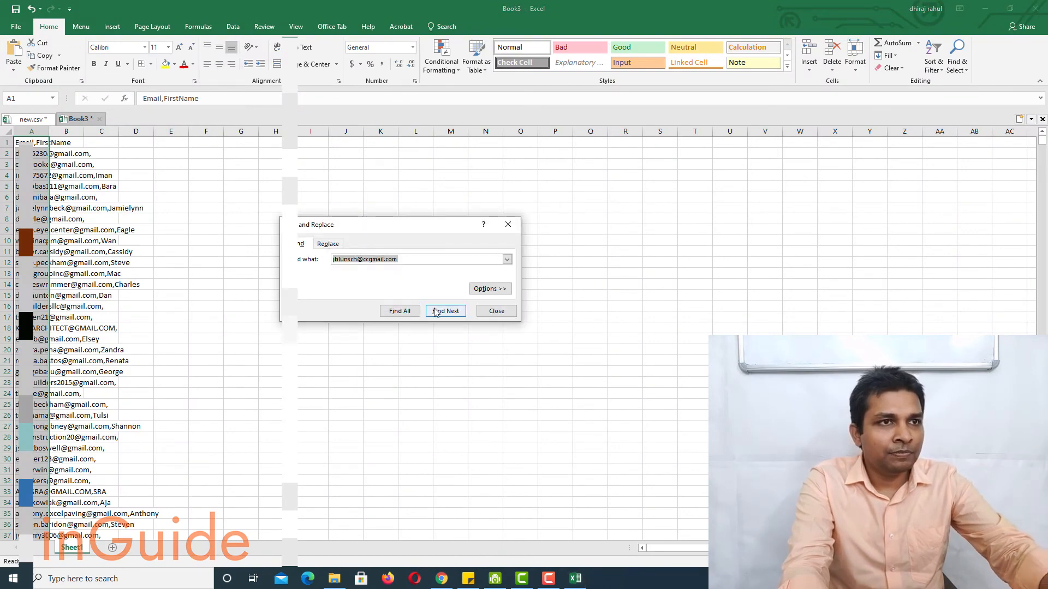
pyautogui.click(445, 310)
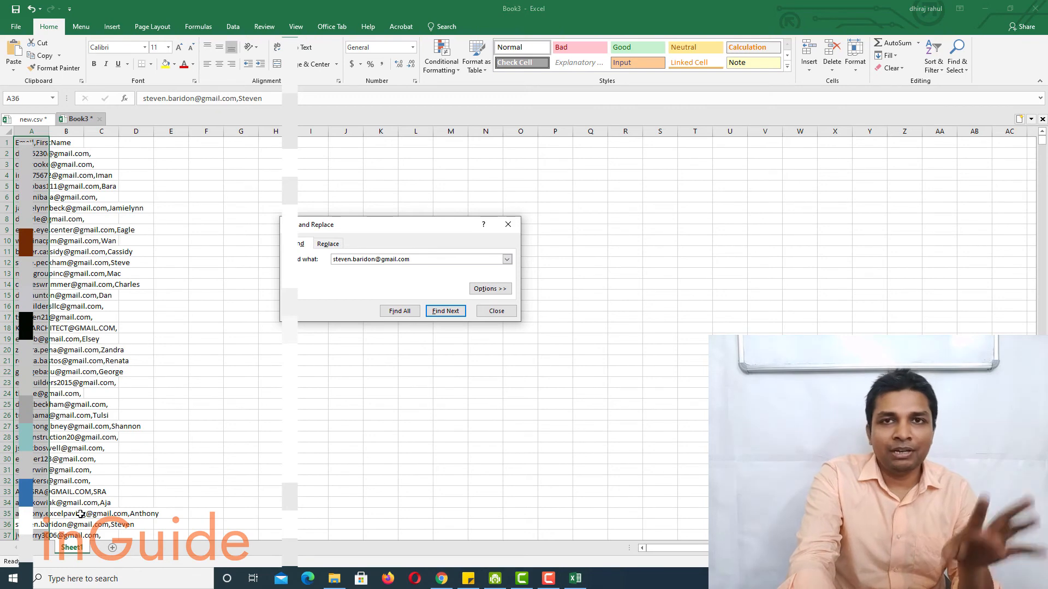
pyautogui.click(495, 311)
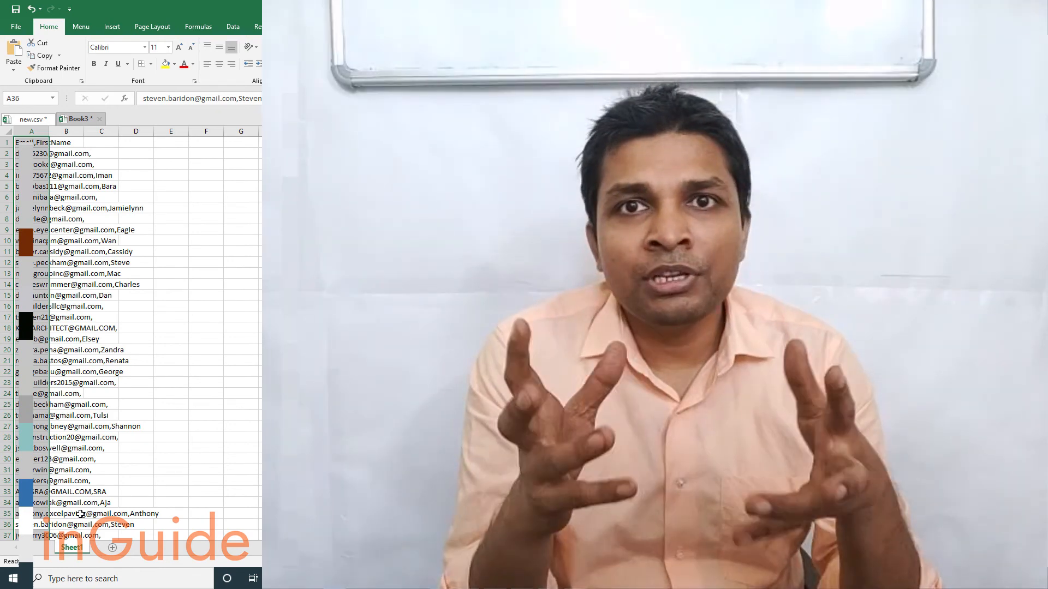